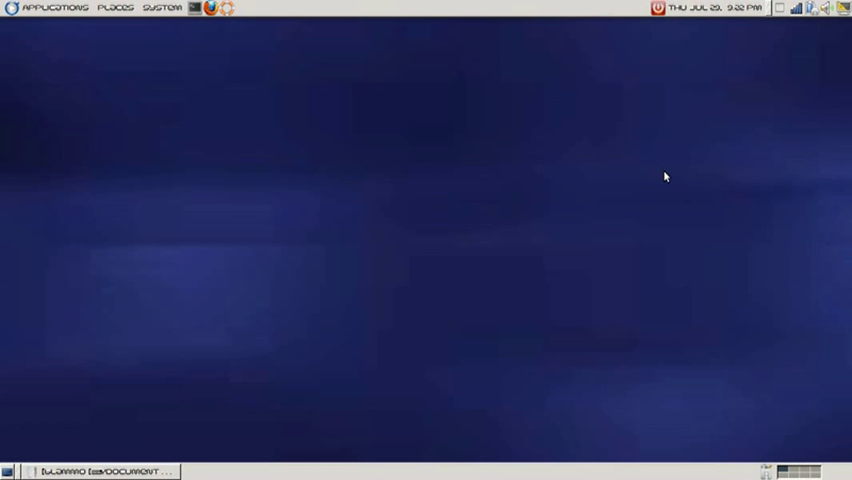
mouse_move(397, 334)
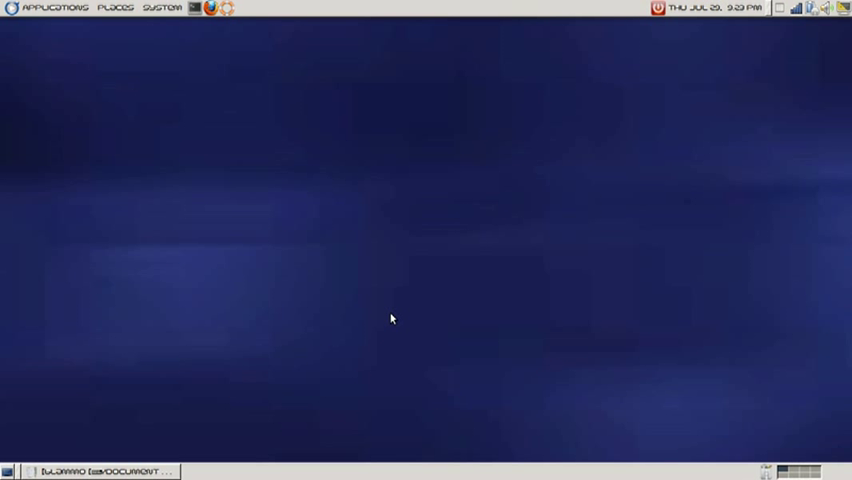
mouse_move(240, 180)
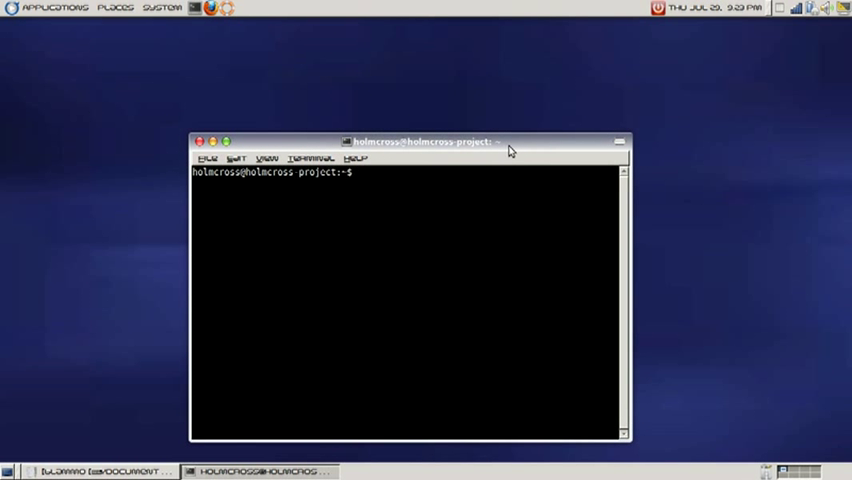
Stop the Squid proxy service with sudo /etc/init.d/squid stop
text(sudo /)
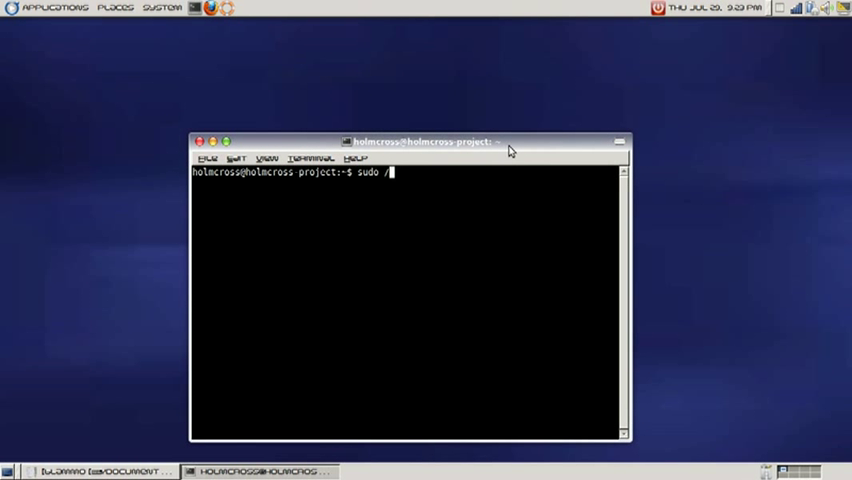
text(etc/ini)
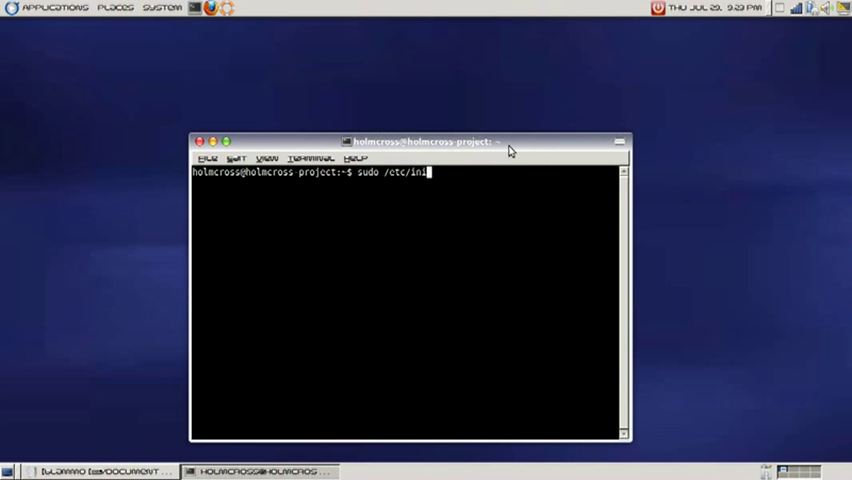
text(t.d/)
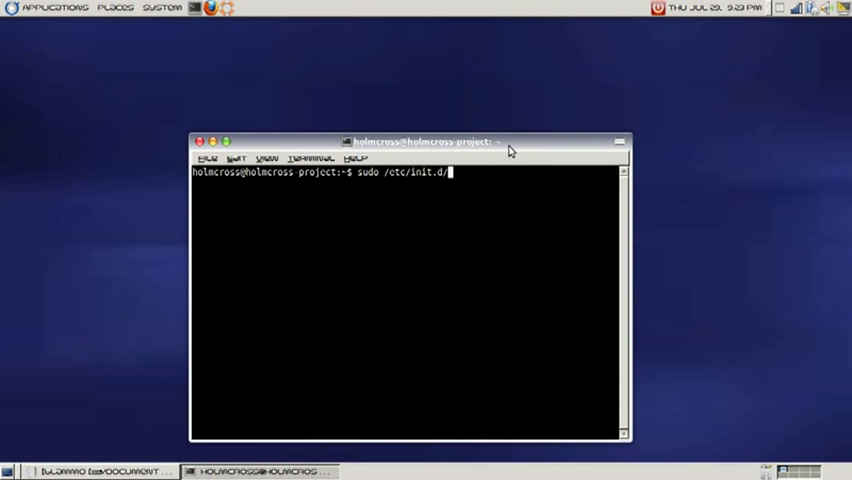
text(squid s)
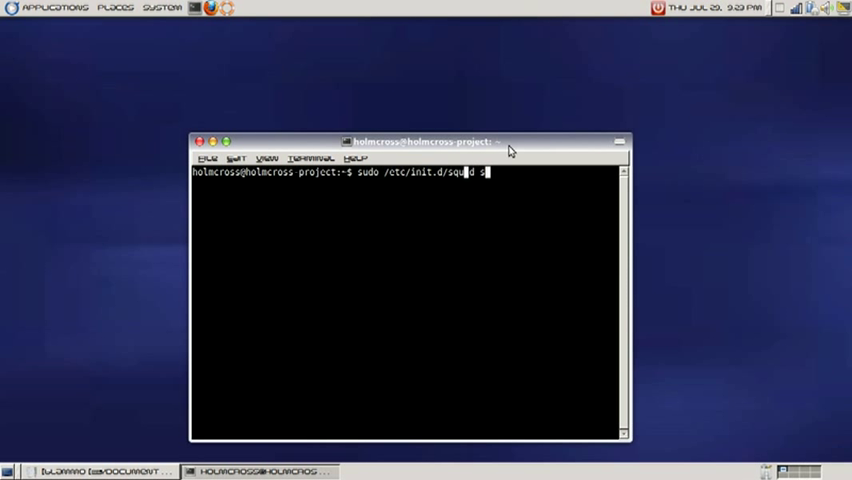
key(Return)
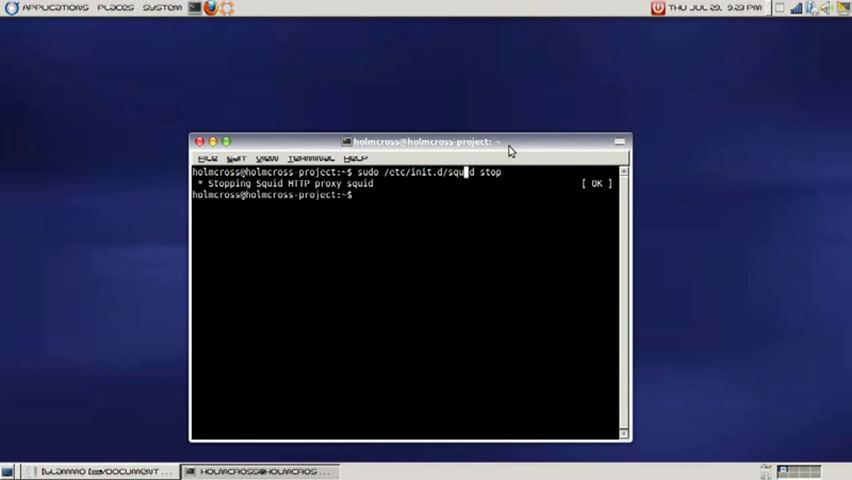
text(cp)
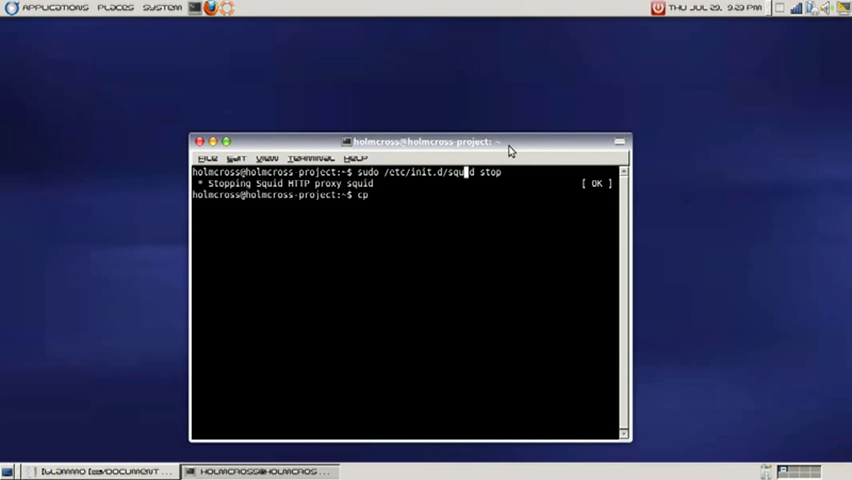
text(/etc/)
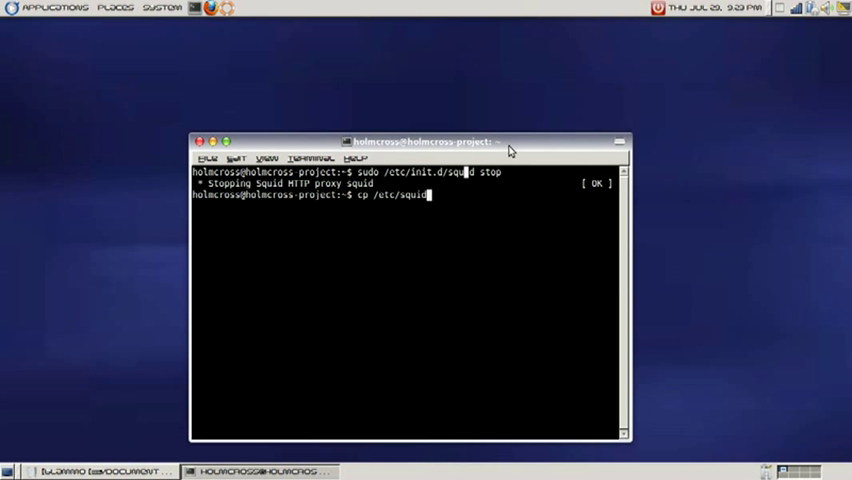
text(squid)
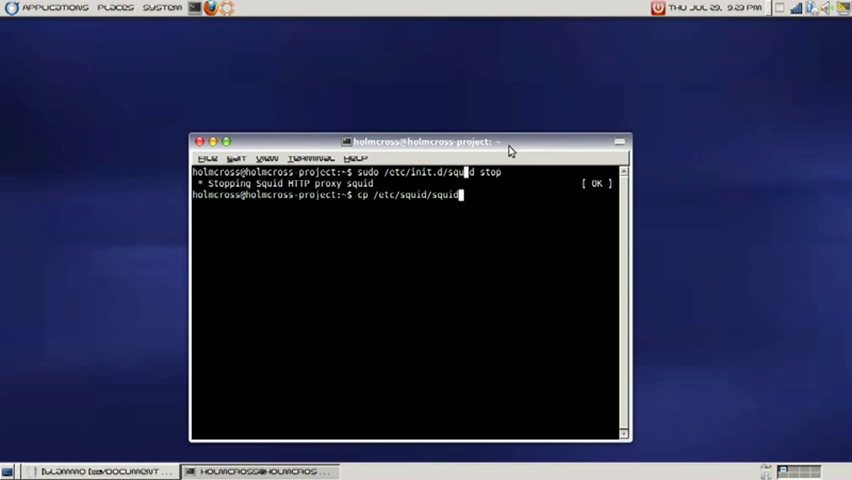
text(.conf)
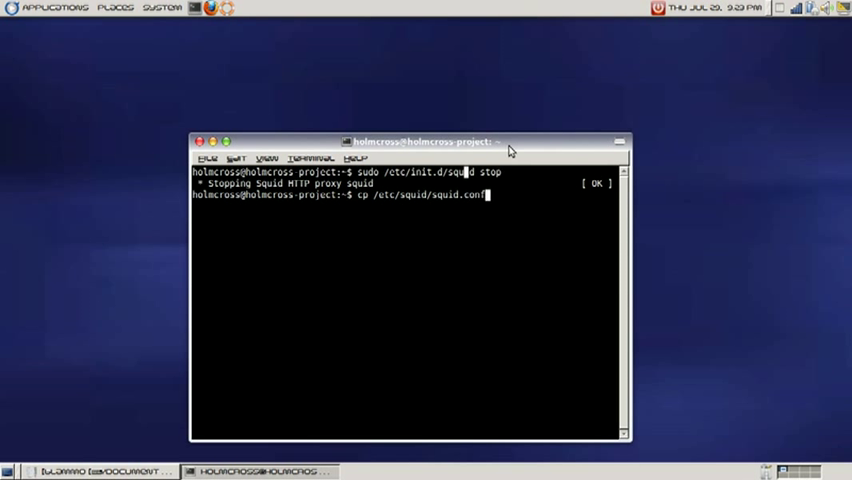
text(/etc/)
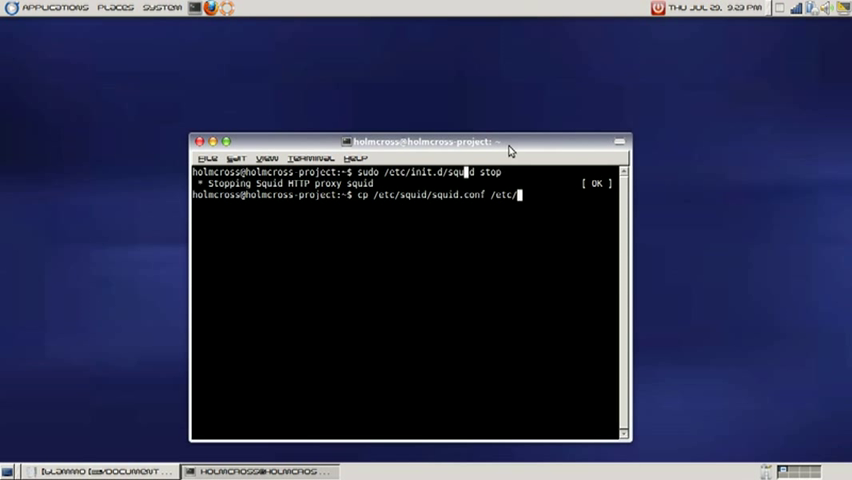
text(squid/squid)
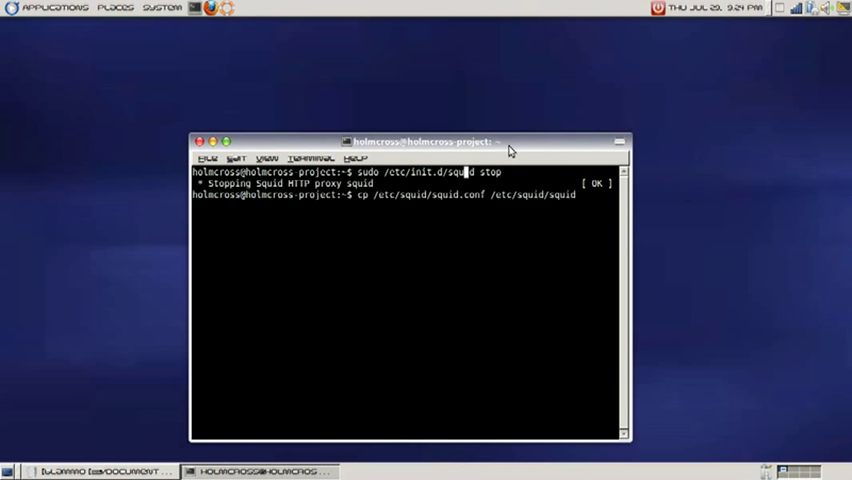
text(back)
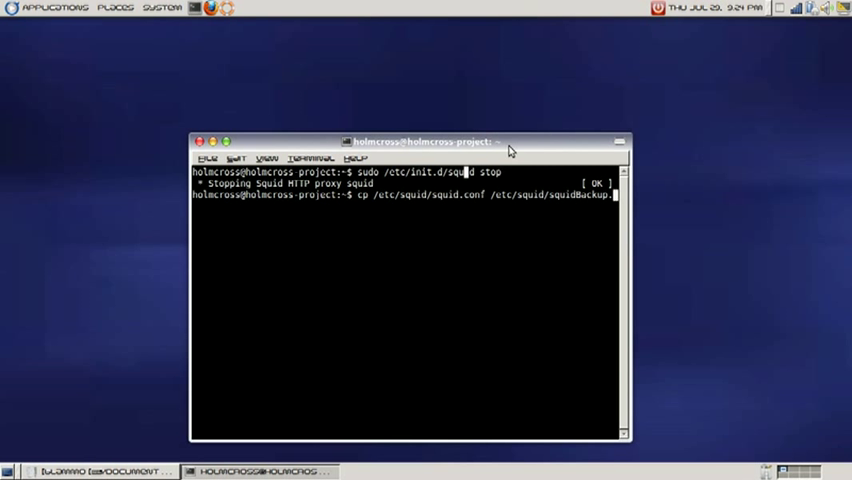
text(conf)
key(Return)
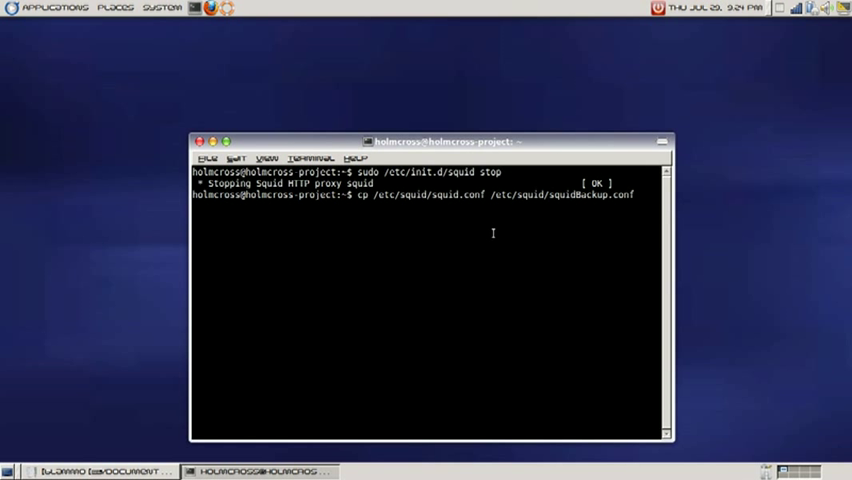
mouse_move(384, 202)
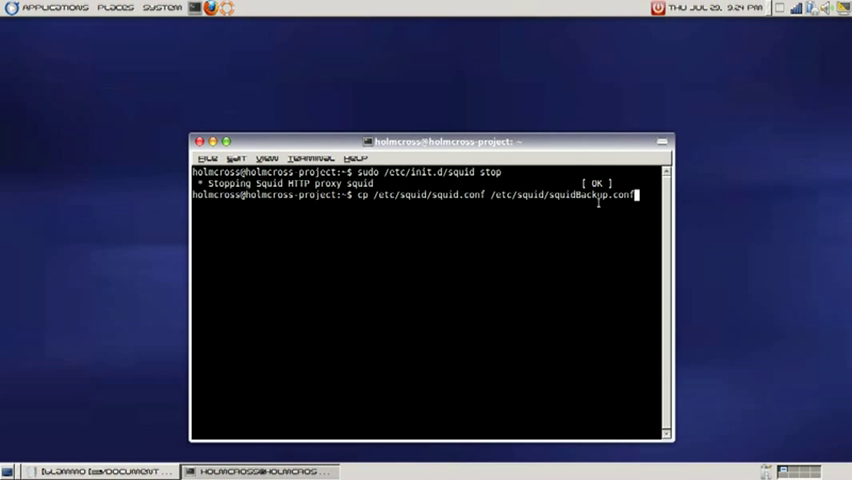
key(BackSpace)
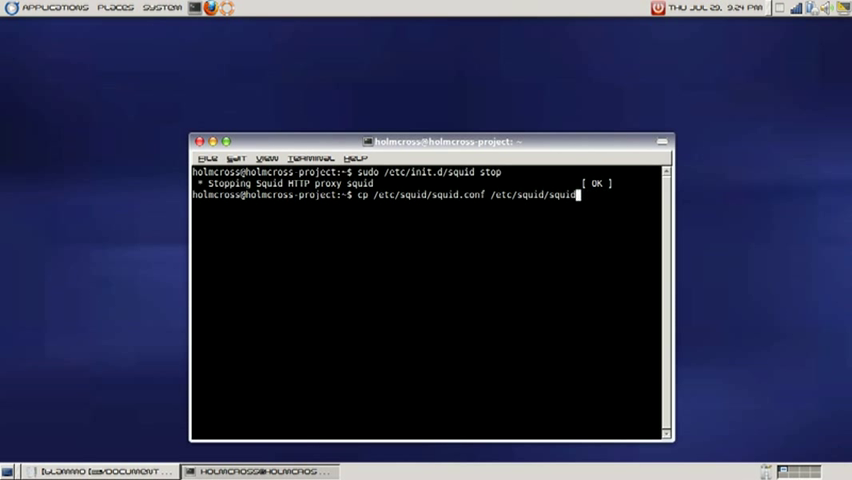
key(ctrl+c)
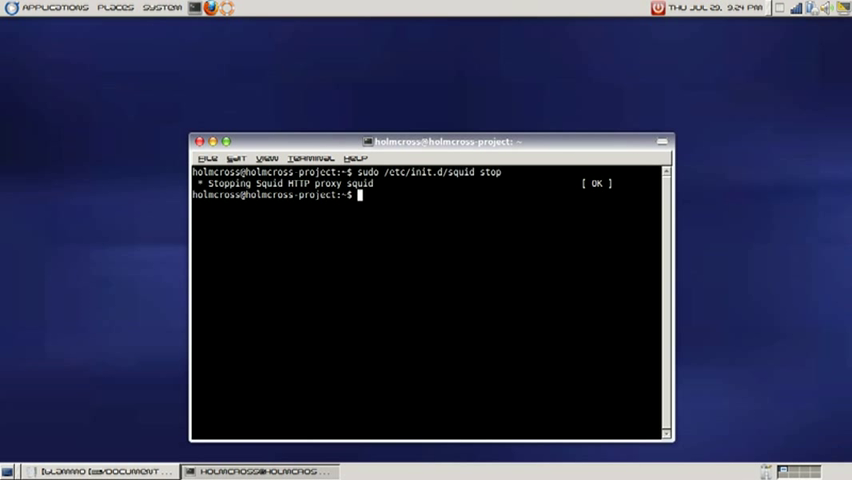
List /etc/squid, showing squid.conf, squid.conf~ and squidBackup.conf
text(ls)
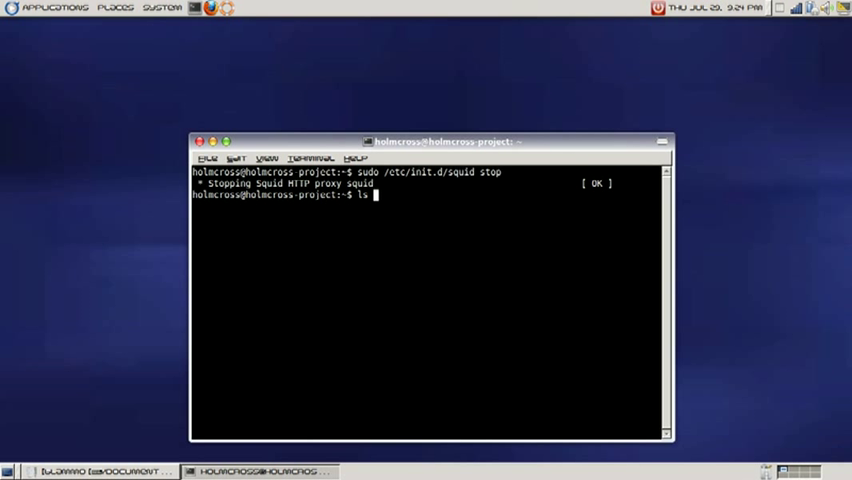
text(/etc/)
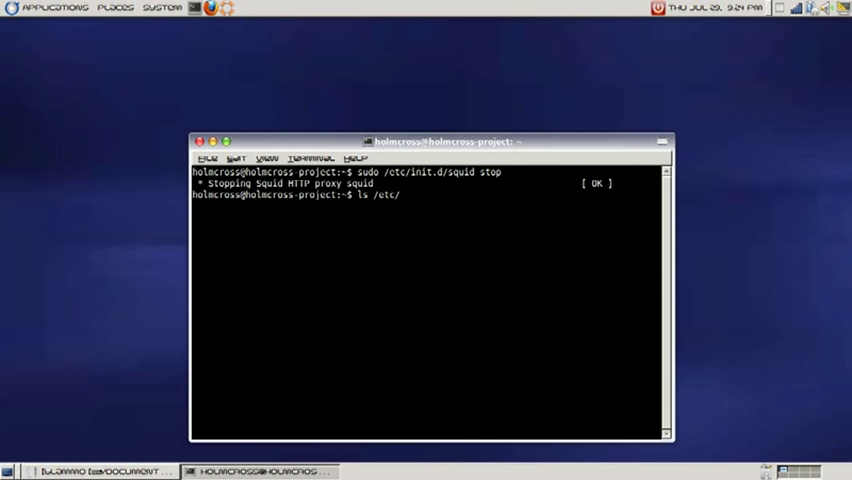
text(squid)
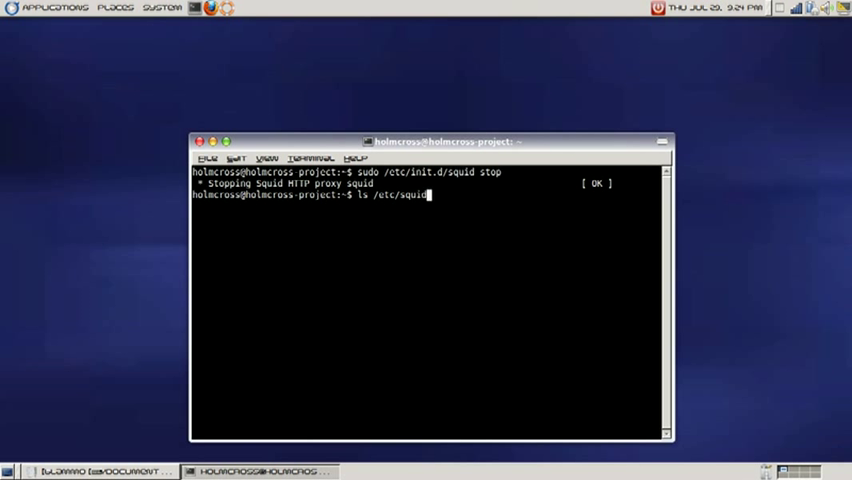
key(Return)
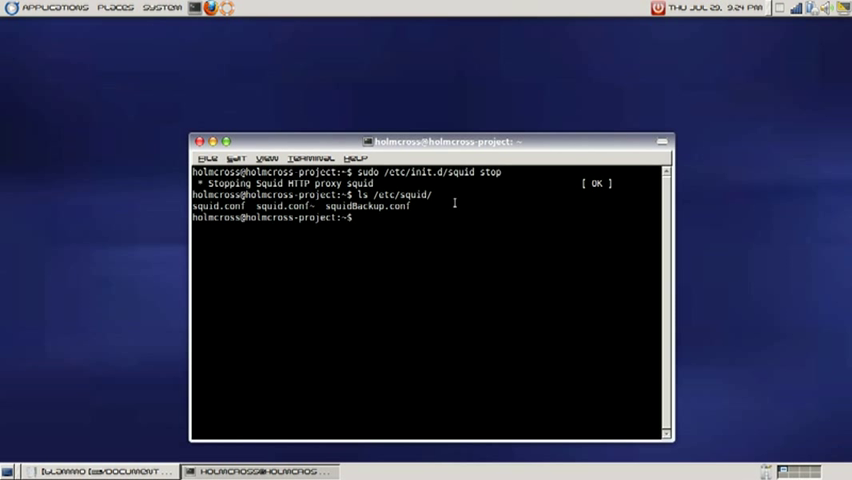
mouse_move(402, 244)
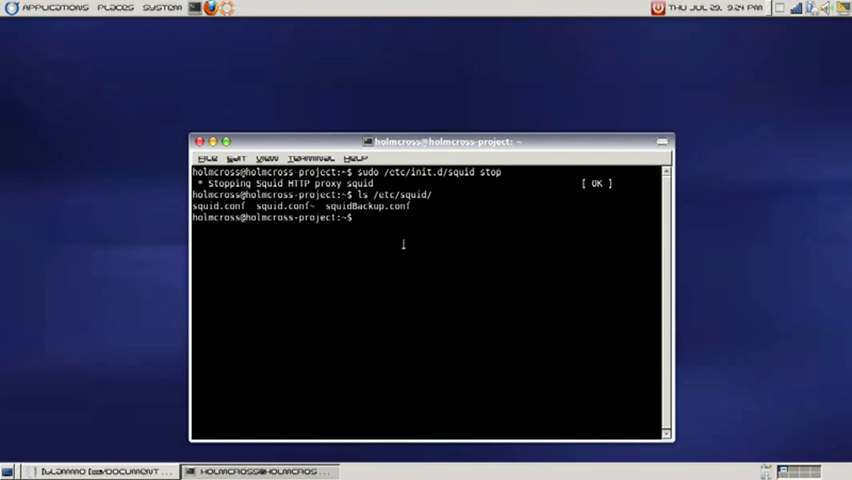
Open /etc/squid/squid.conf in gedit with sudo
text(uod)
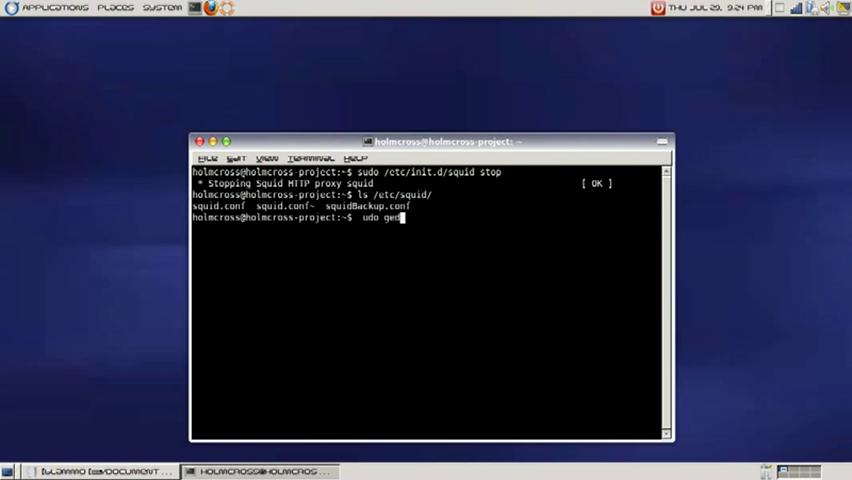
text(it /)
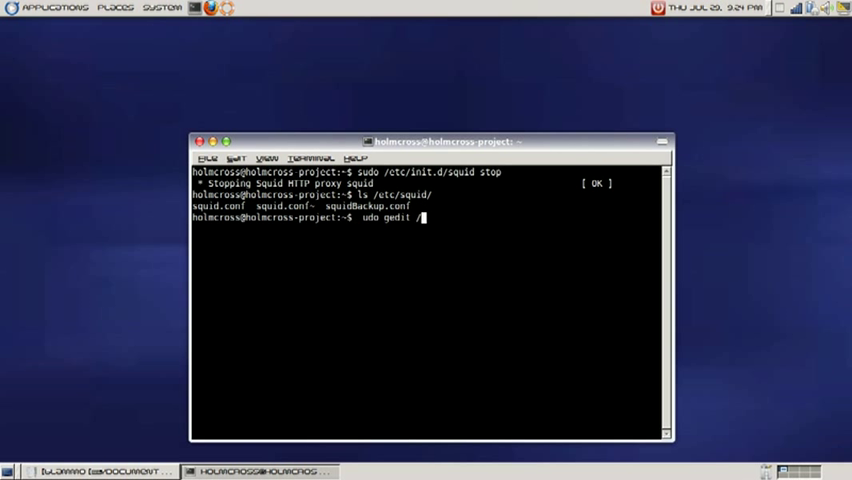
text(etc/squid/squi)
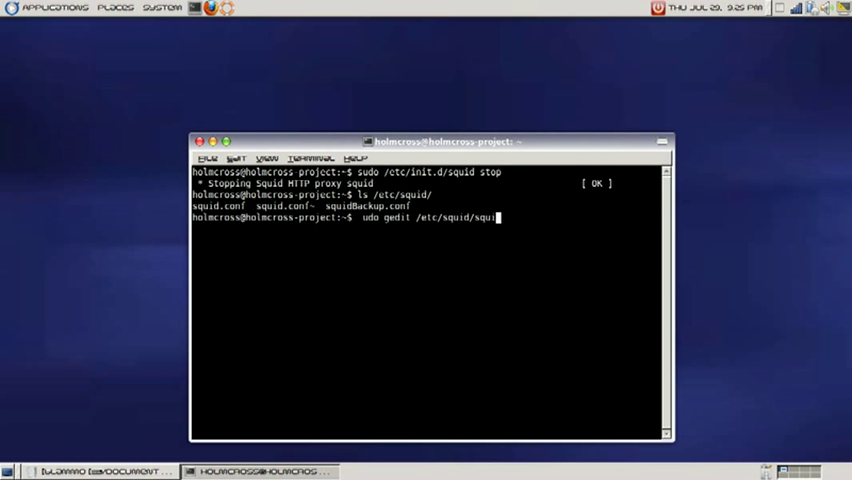
text(d.conf)
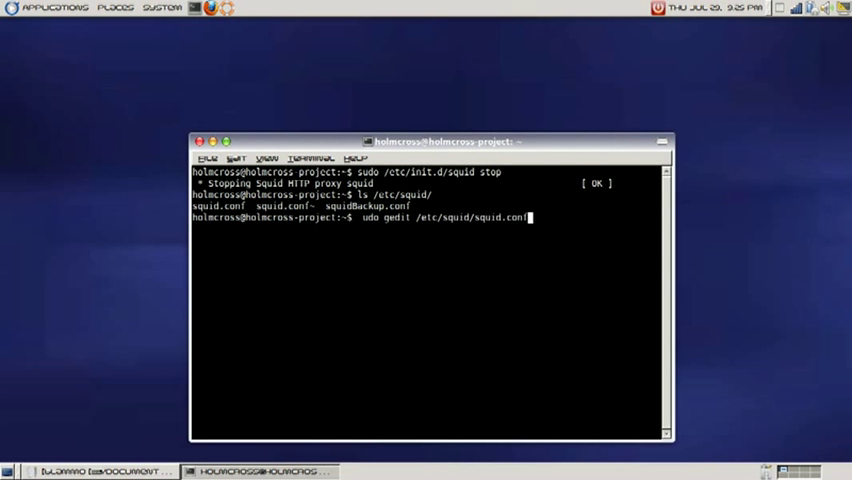
key(Return)
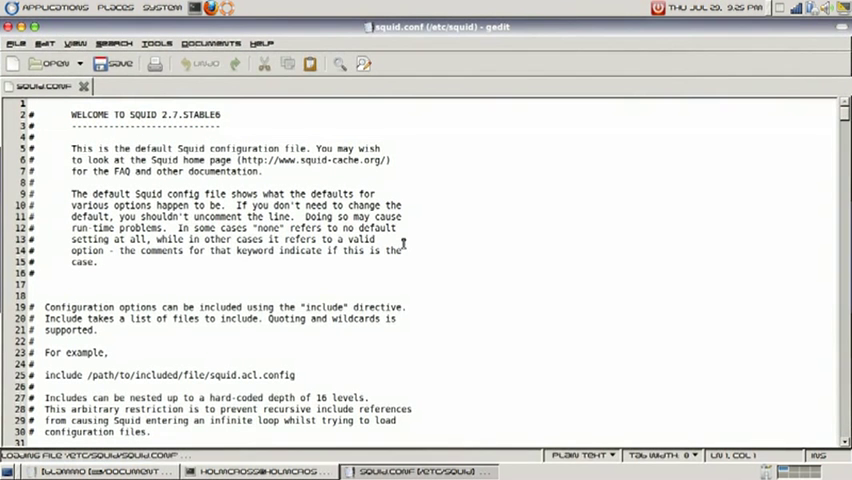
mouse_move(481, 273)
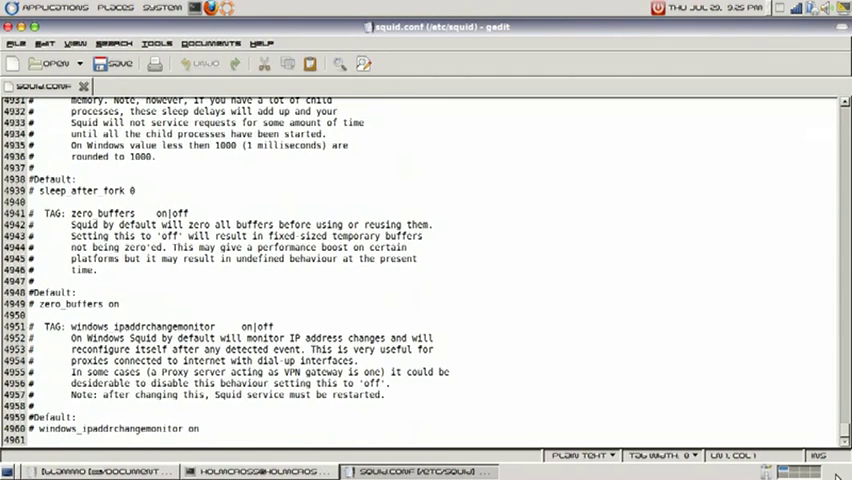
mouse_move(545, 424)
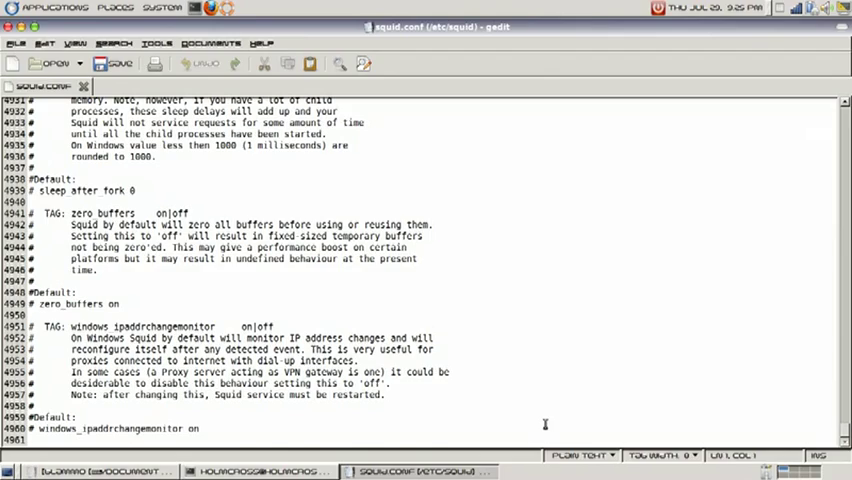
Scroll back up and jump to the very top of squid.conf
scroll(up, 3)
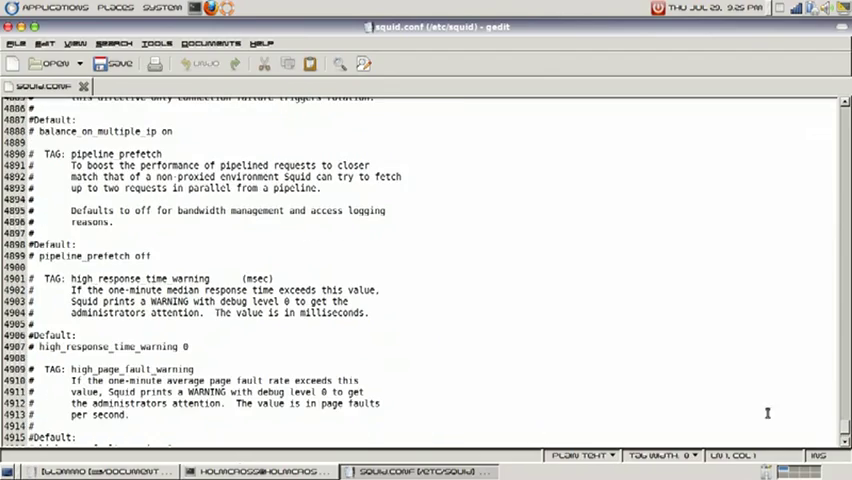
scroll(up, 3)
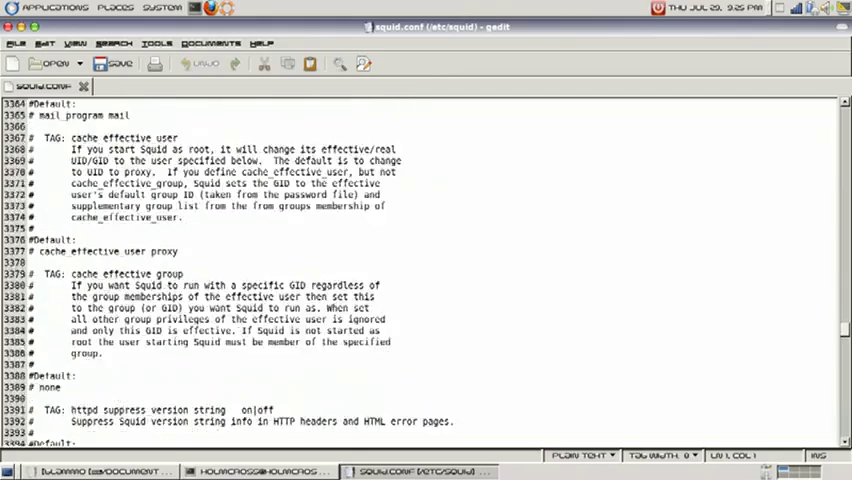
key(ctrl+Home)
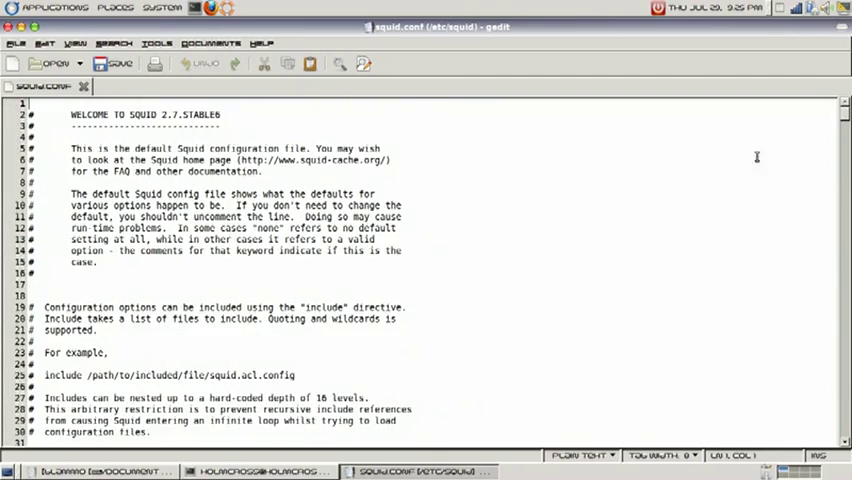
mouse_move(661, 181)
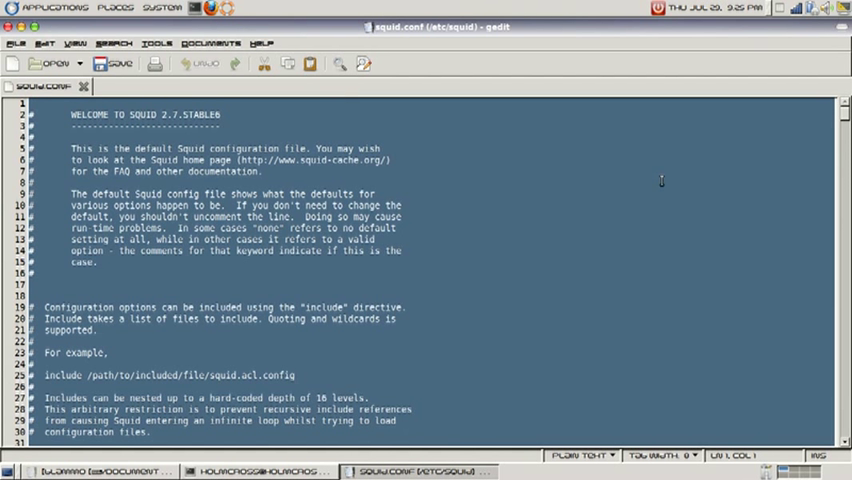
mouse_move(670, 182)
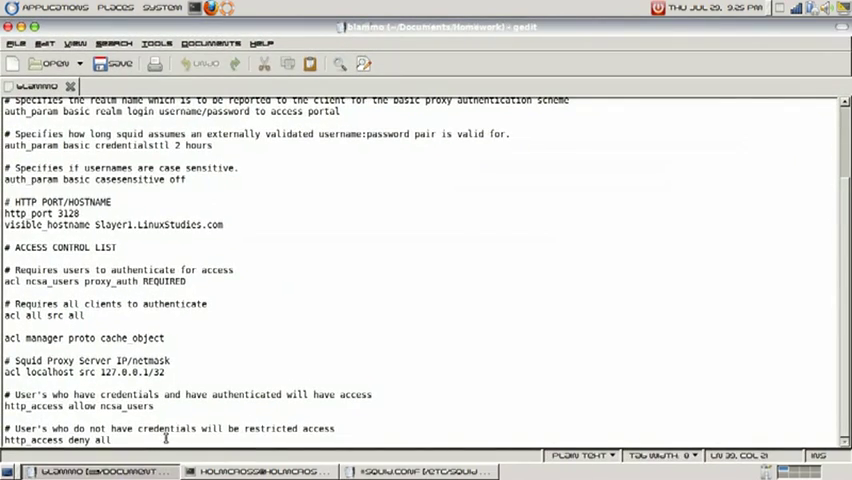
Scroll through squid.conf to review the custom authentication and access control settings
scroll(up, 3)
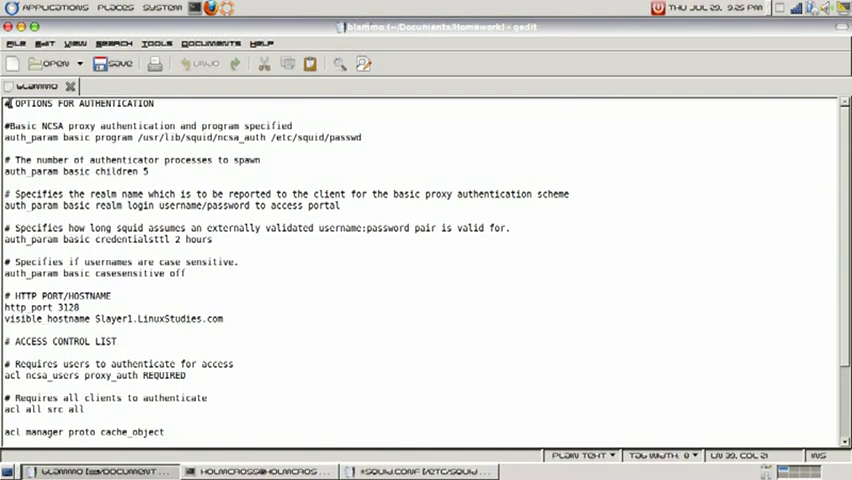
scroll(down, 3)
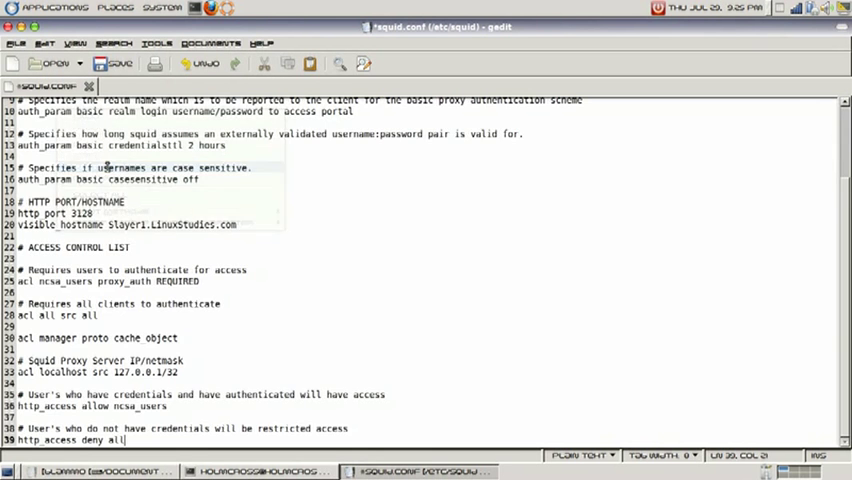
scroll(up, 3)
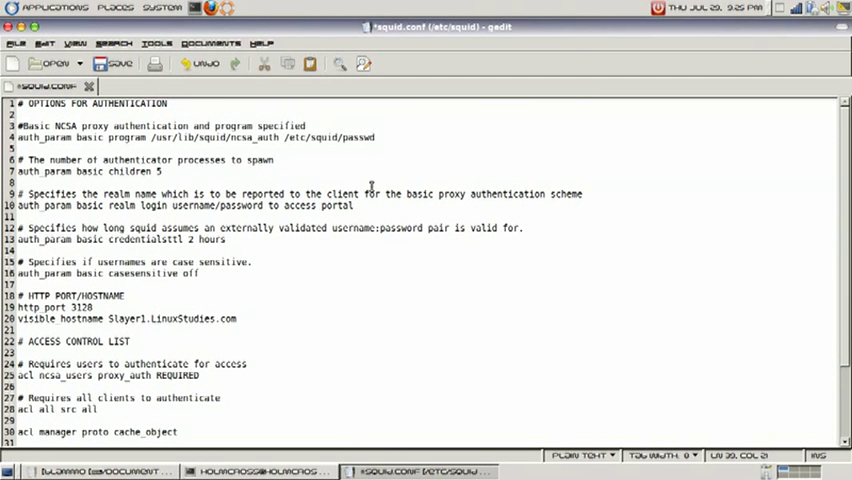
mouse_move(313, 247)
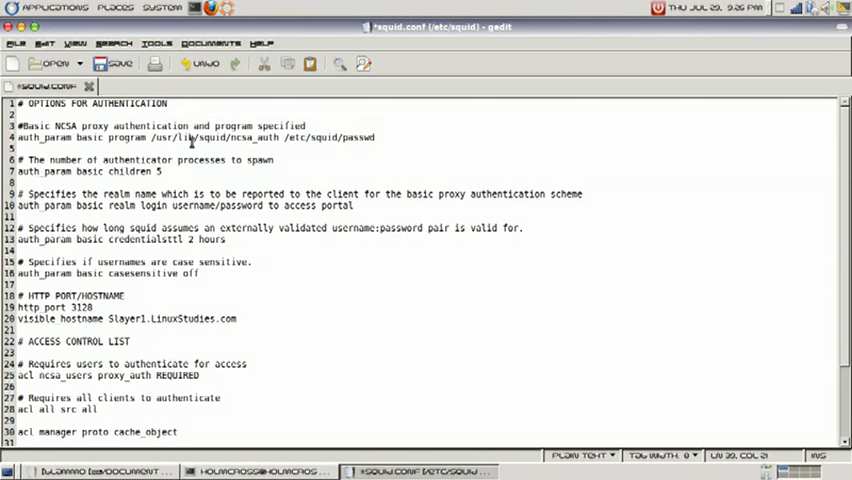
mouse_move(282, 158)
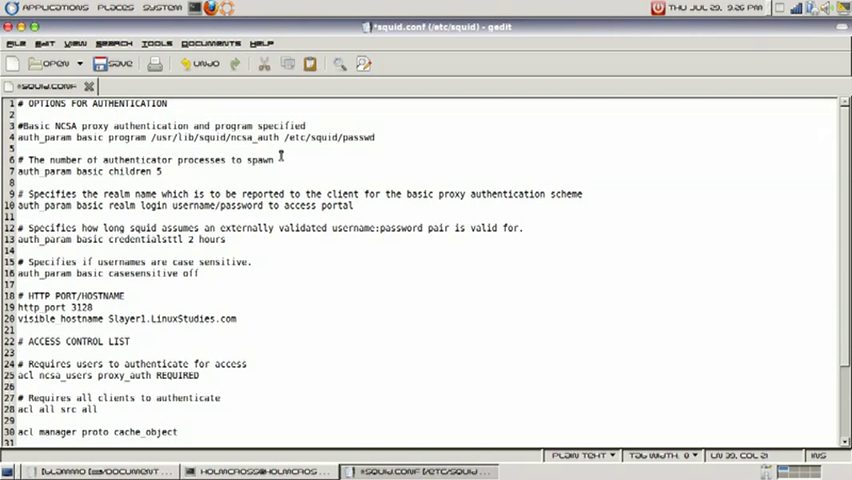
mouse_move(324, 143)
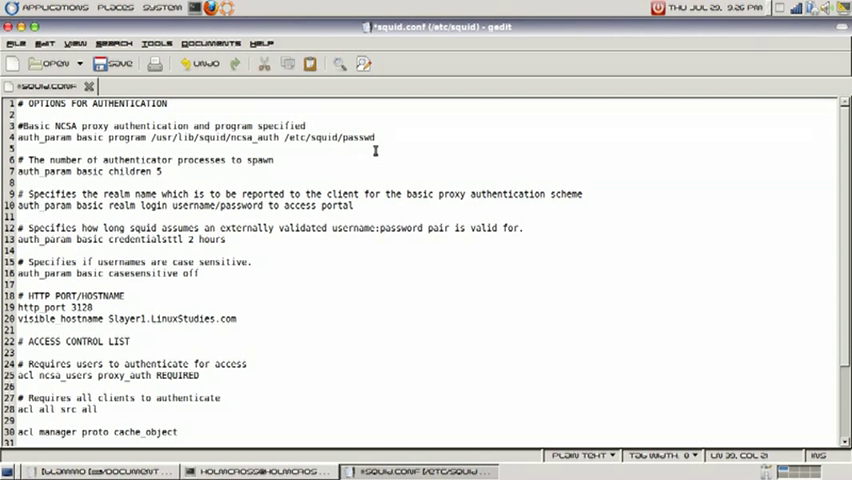
mouse_move(259, 188)
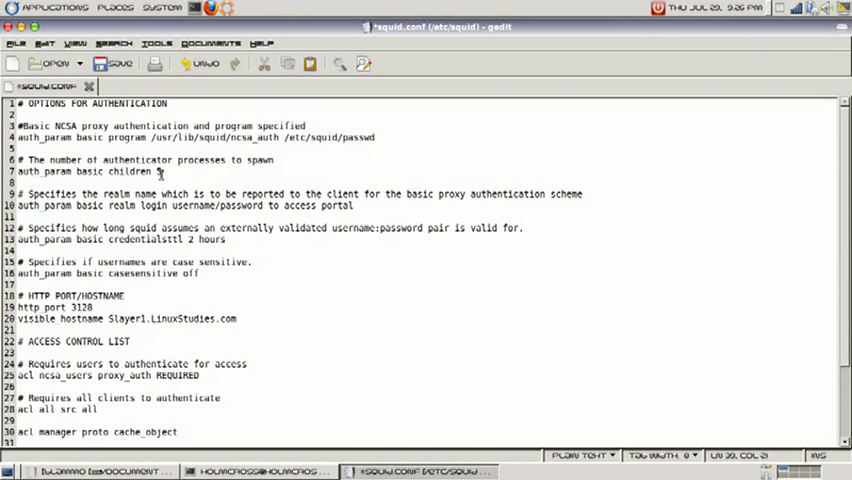
text(5)
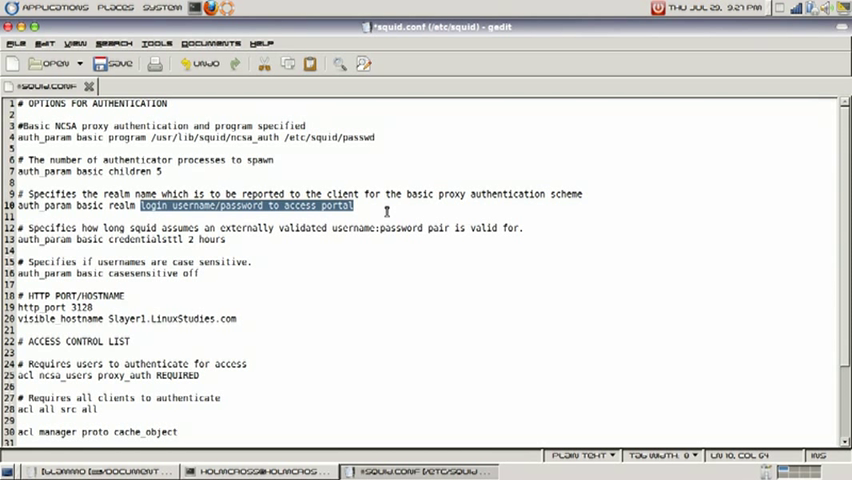
mouse_move(242, 234)
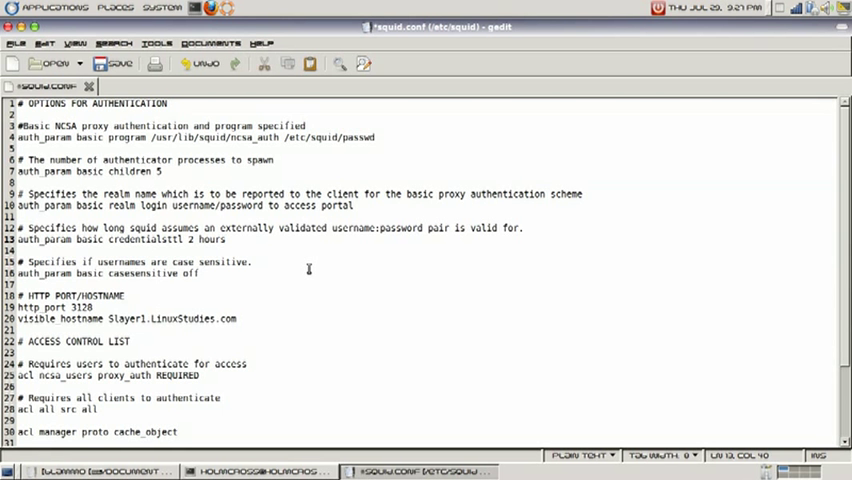
scroll(down, 3)
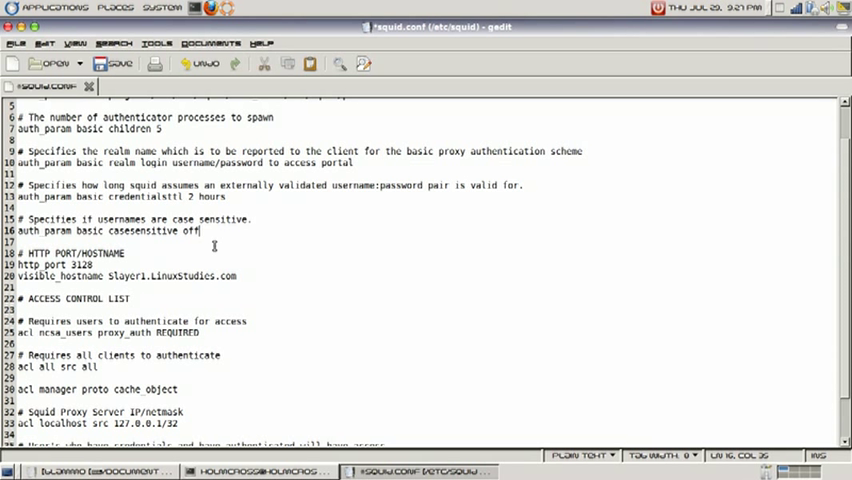
scroll(down, 3)
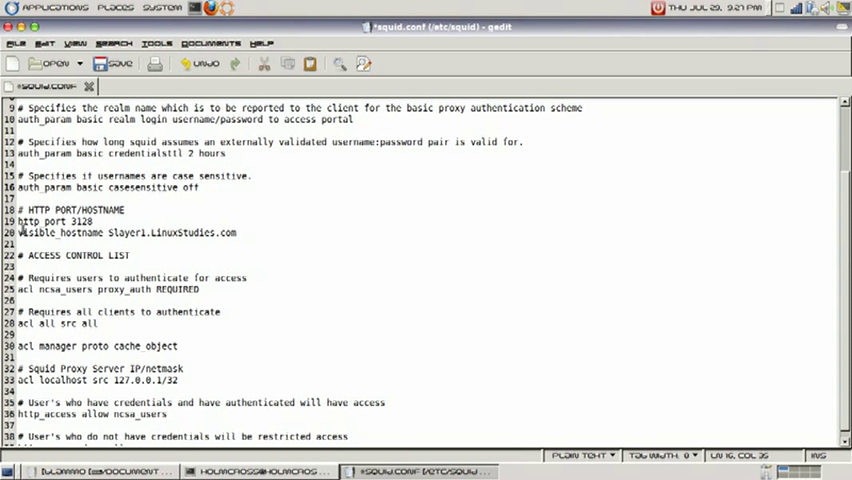
scroll(up, 3)
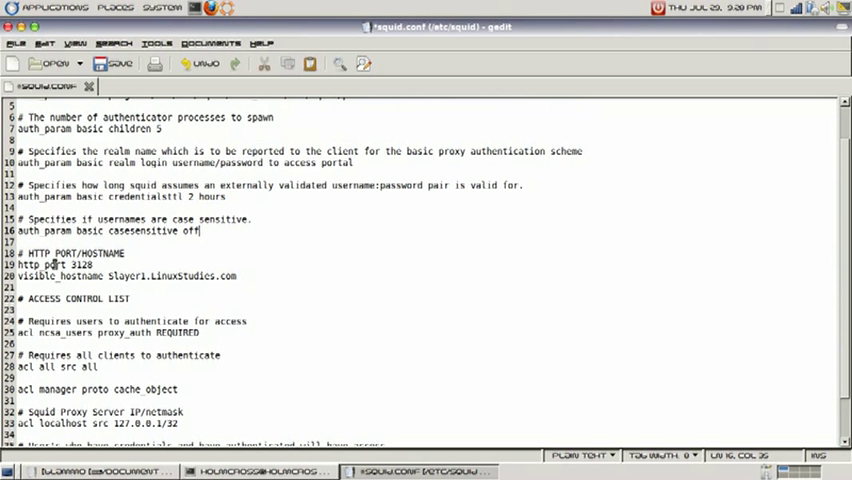
scroll(down, 3)
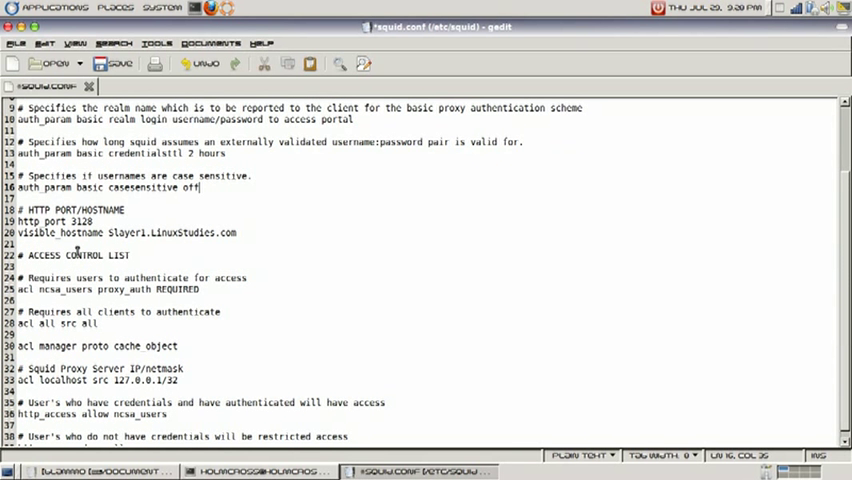
click(86, 232)
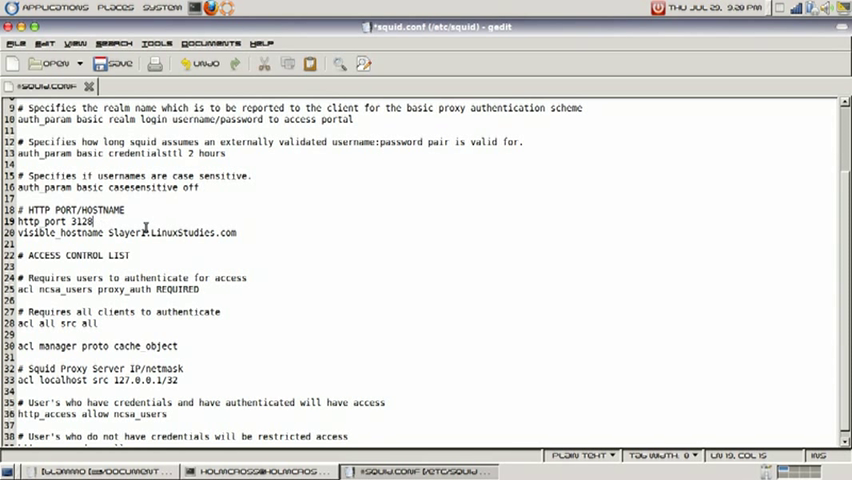
mouse_move(329, 203)
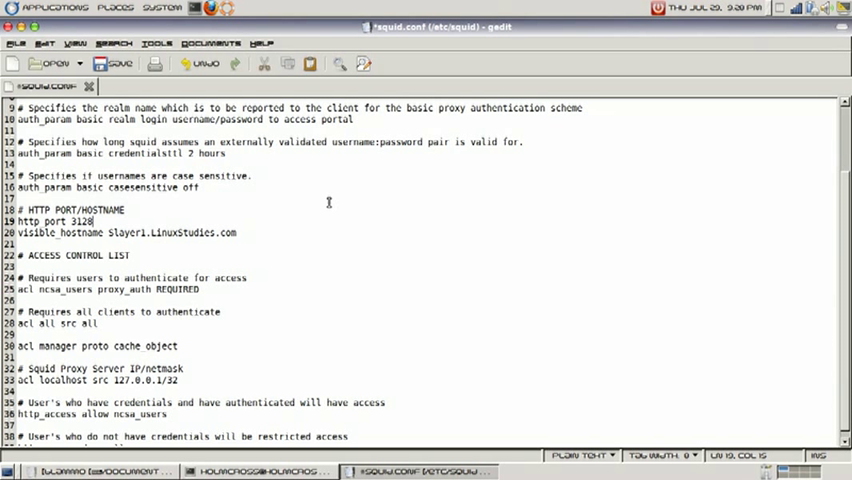
mouse_move(107, 239)
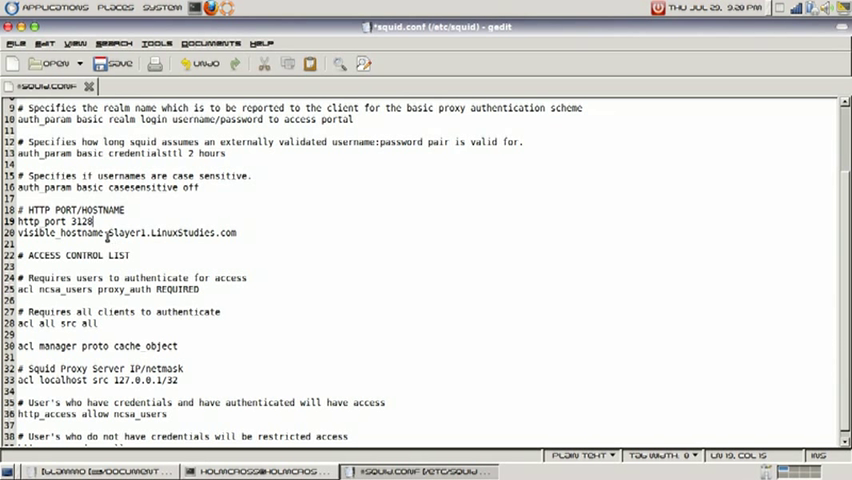
double_click(170, 233)
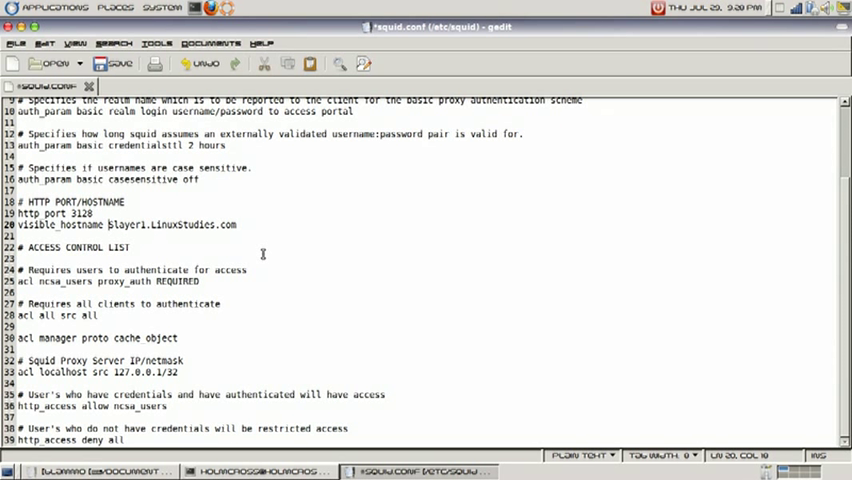
mouse_move(245, 287)
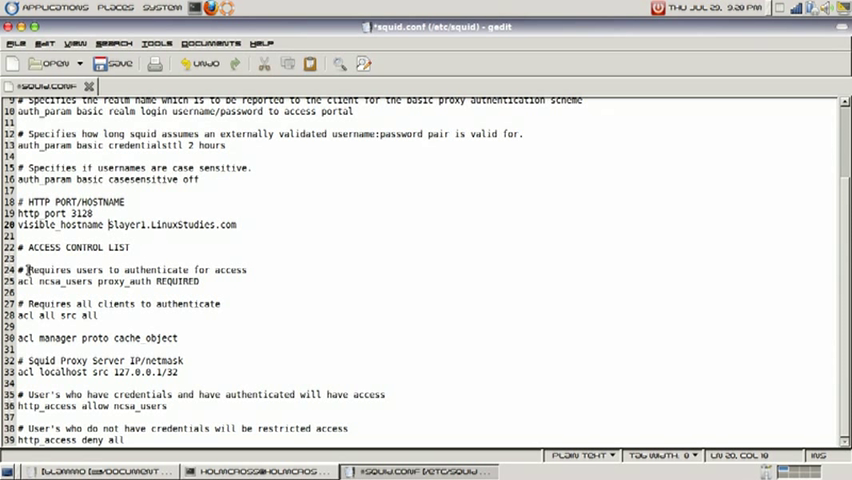
mouse_move(263, 273)
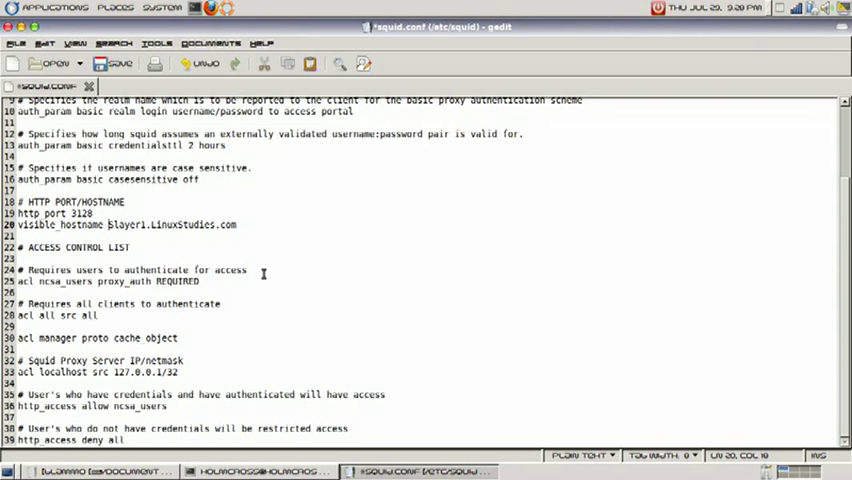
mouse_move(122, 291)
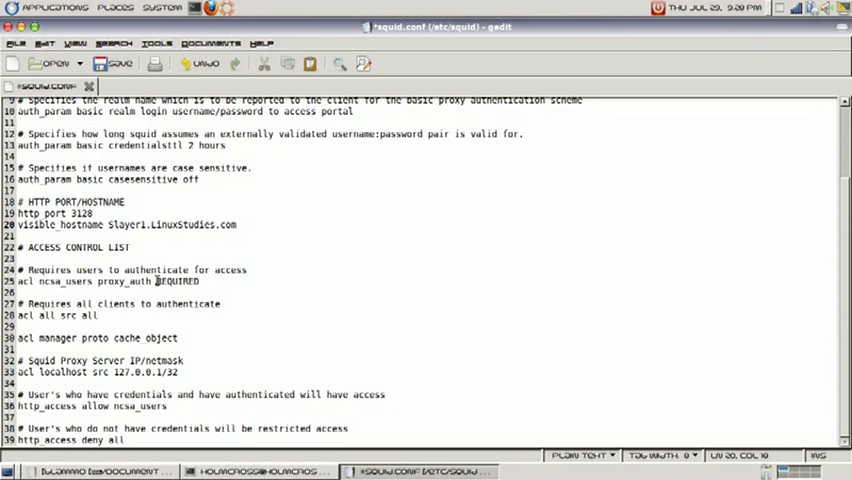
double_click(177, 281)
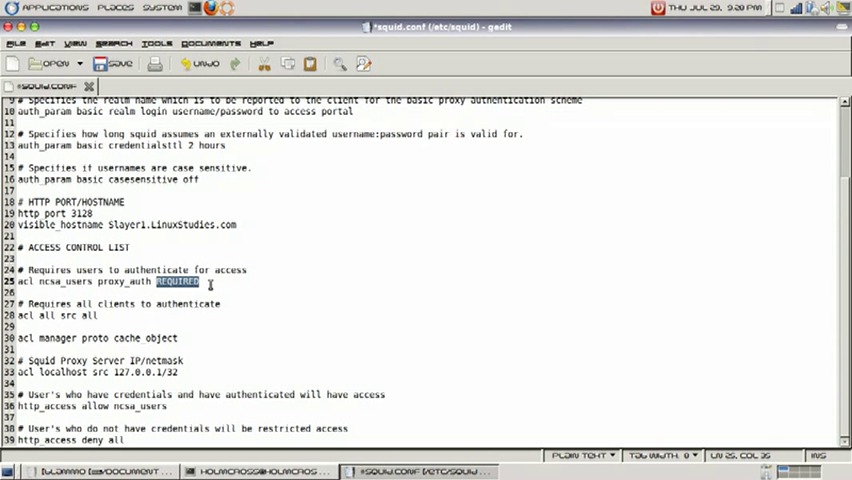
click(209, 287)
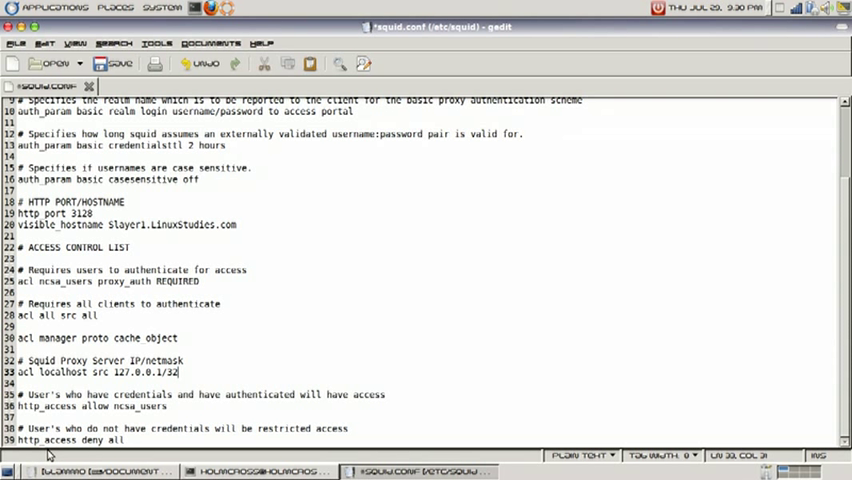
mouse_move(88, 451)
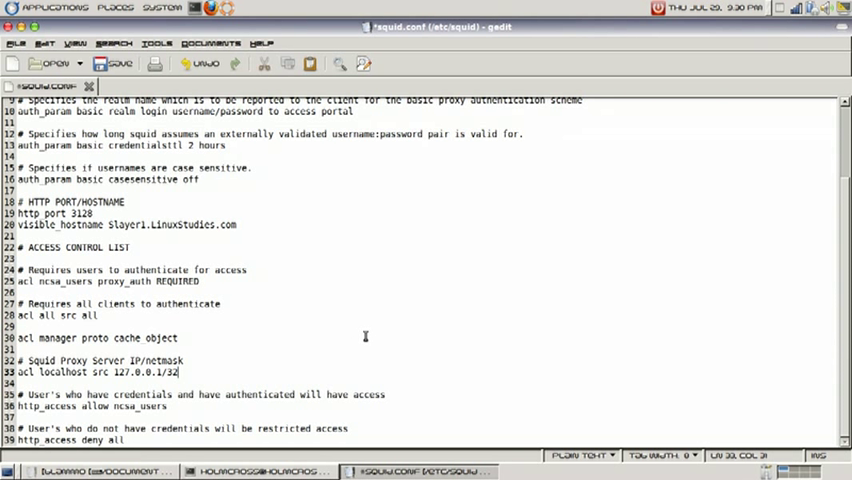
Save the rewritten /etc/squid/squid.conf from the gedit toolbar
scroll(up, 3)
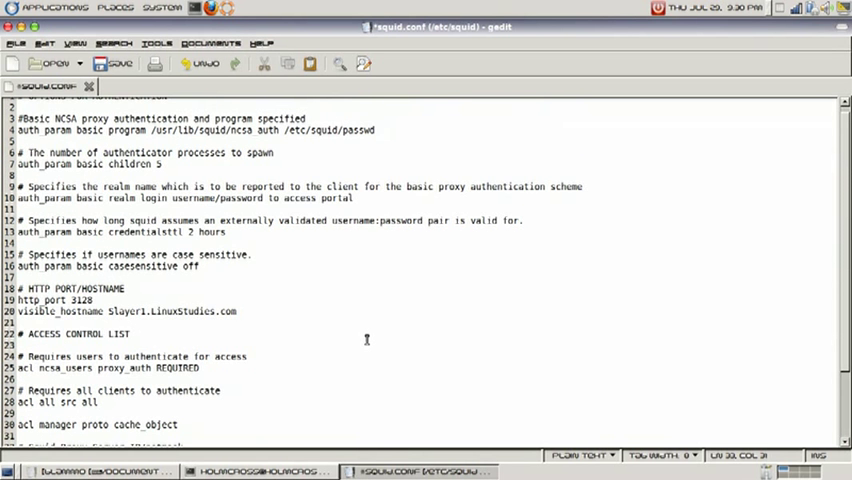
scroll(down, 3)
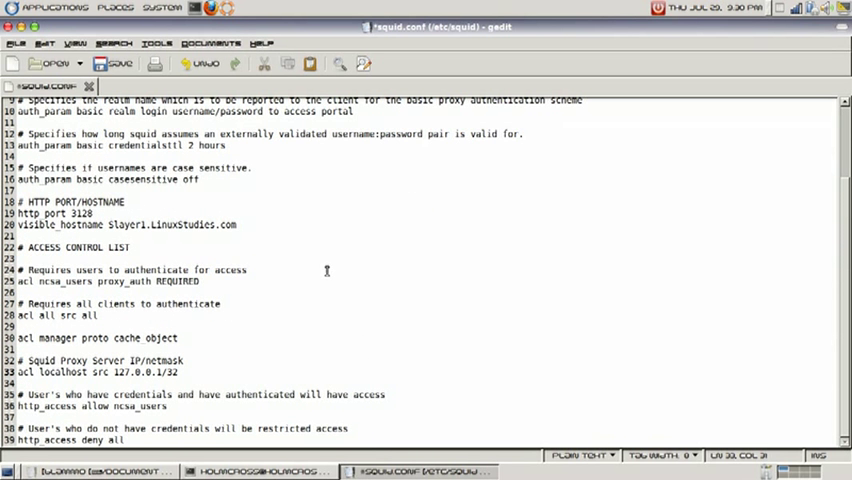
click(114, 63)
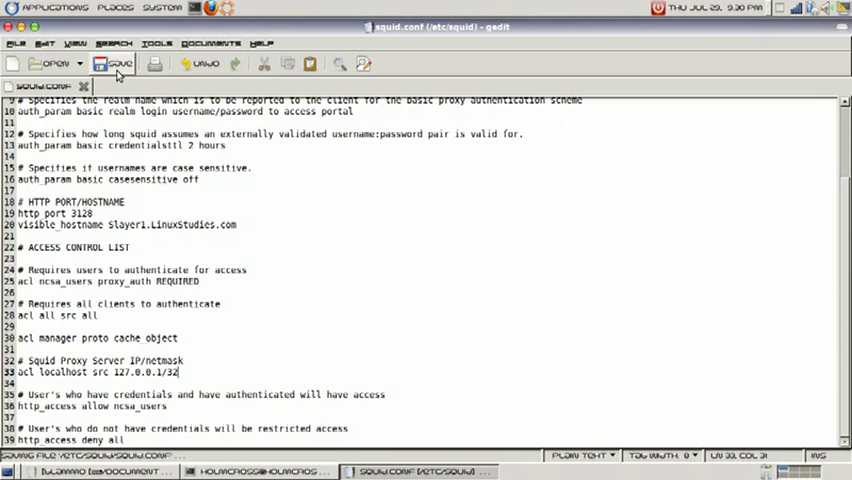
scroll(up, 3)
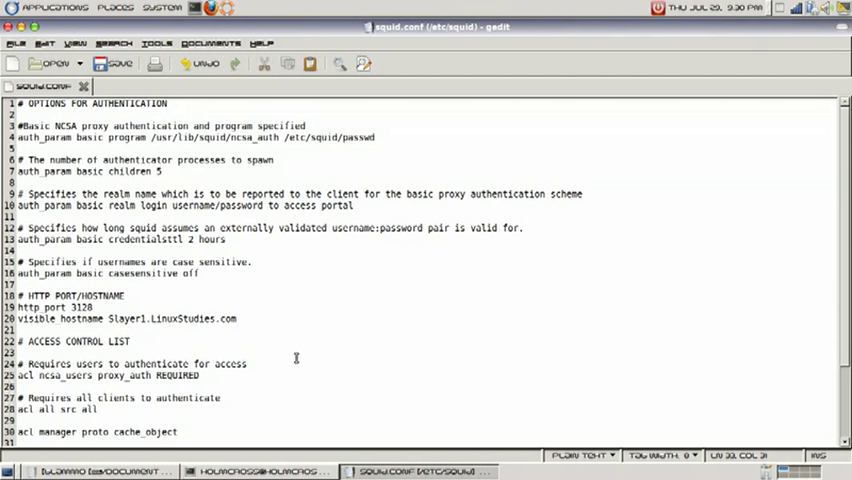
mouse_move(326, 378)
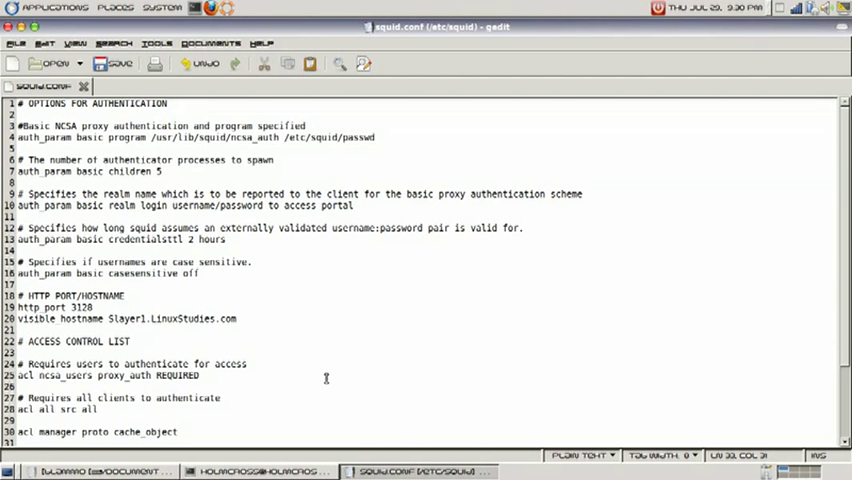
scroll(down, 3)
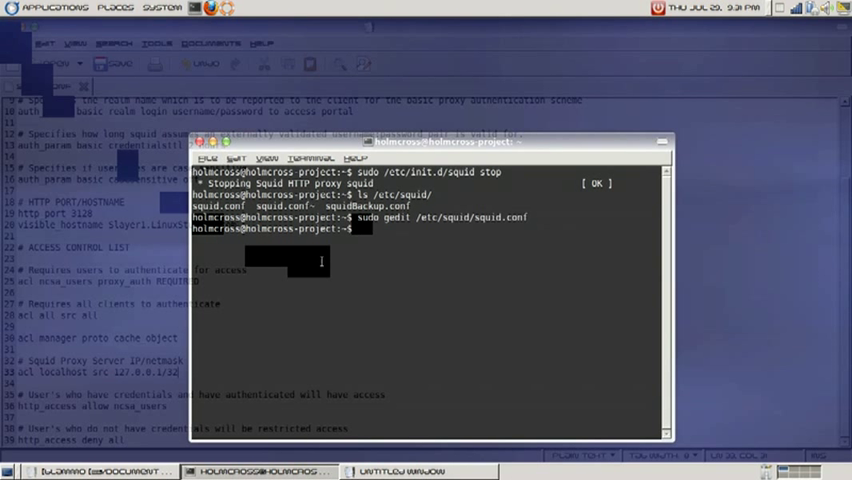
Try adding user bobby with sudo htpasswd /etc/squid/passwd bobby
text(sudo)
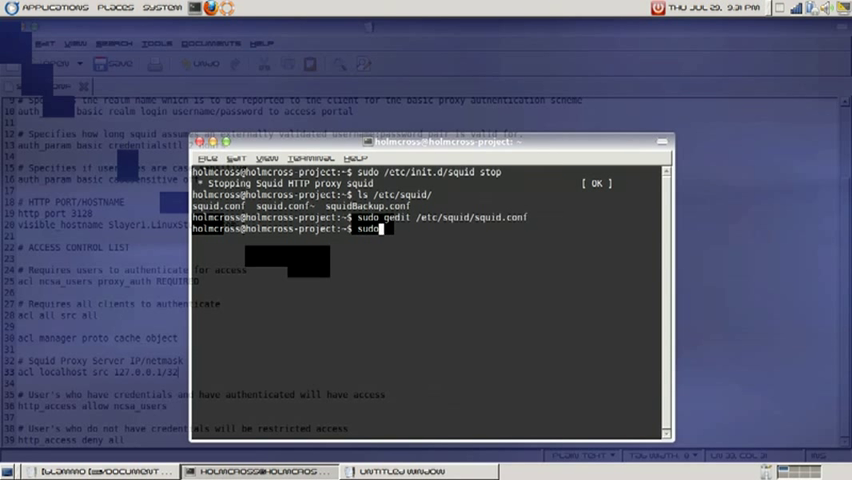
text(ht)
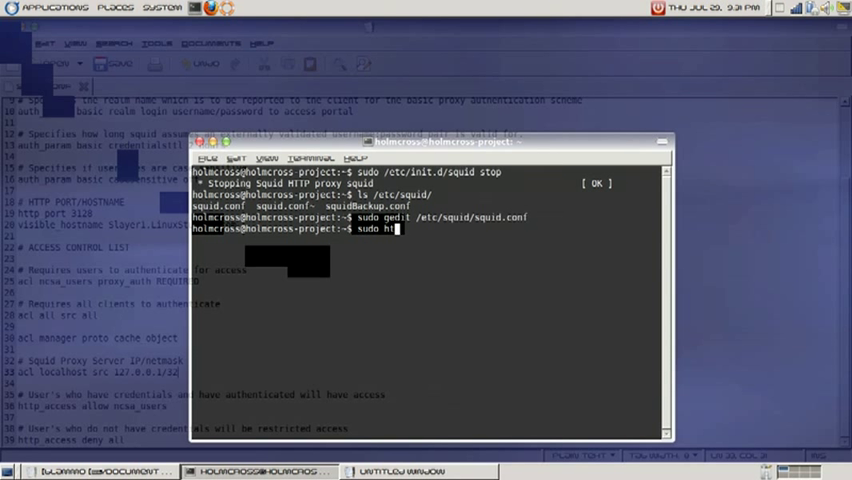
text(passwd)
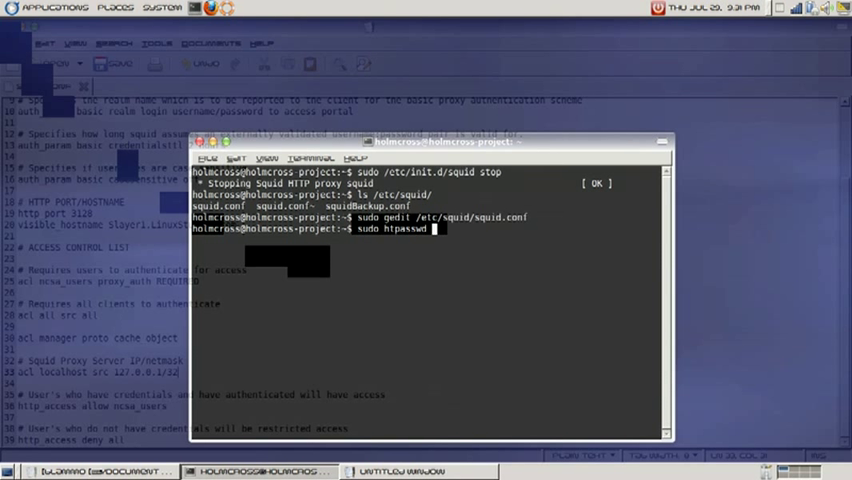
text(/etc/)
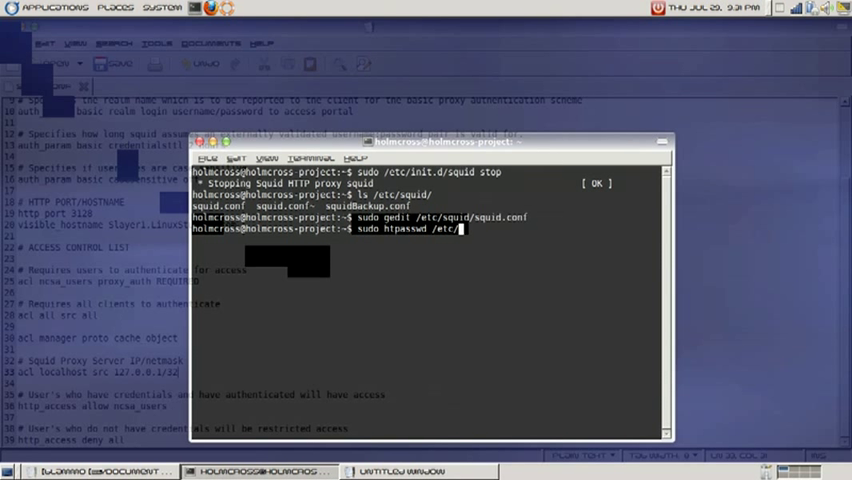
text(squid)
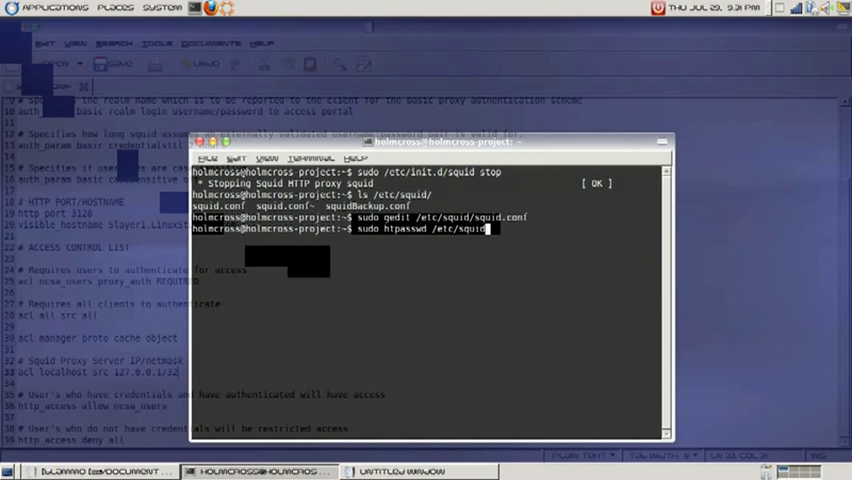
text(/pas)
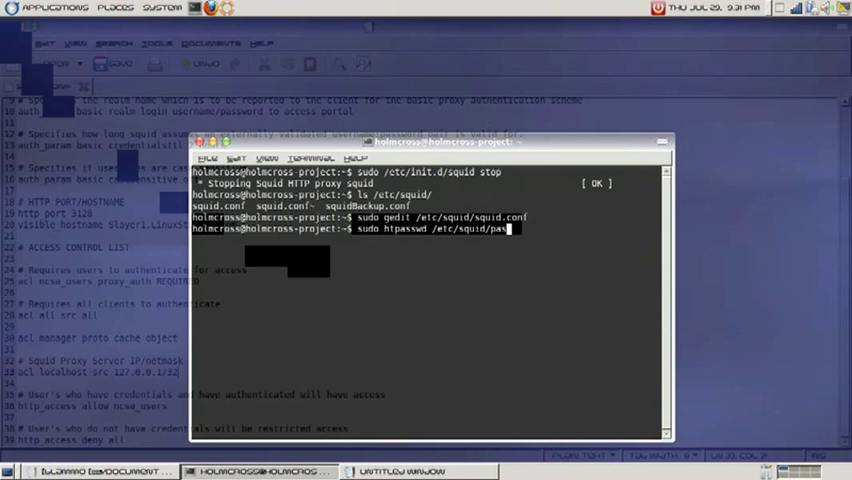
text(swd)
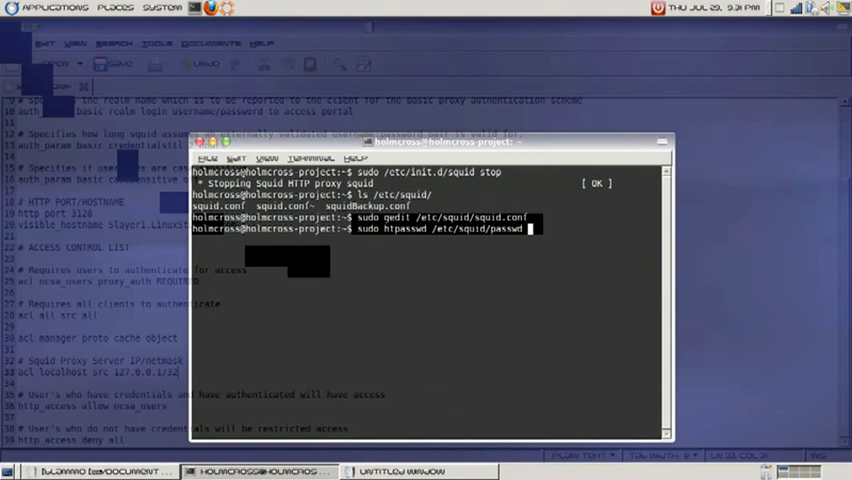
text(bobby)
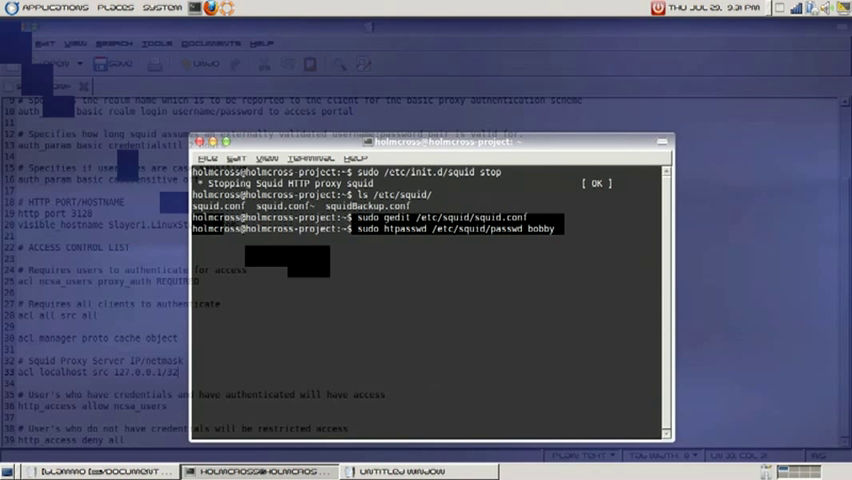
key(Return)
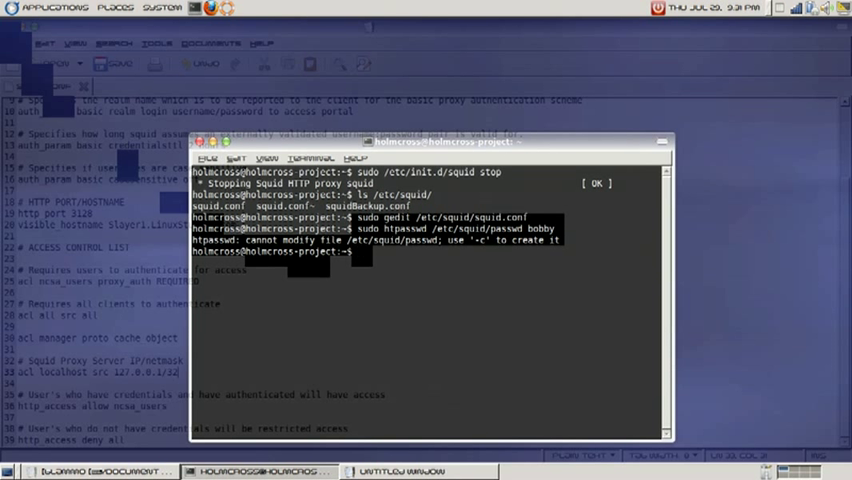
Create /etc/squid/passwd with htpasswd -c and set bobby's password
text(sudo htpasswd /etc/squid/passwd bobby)
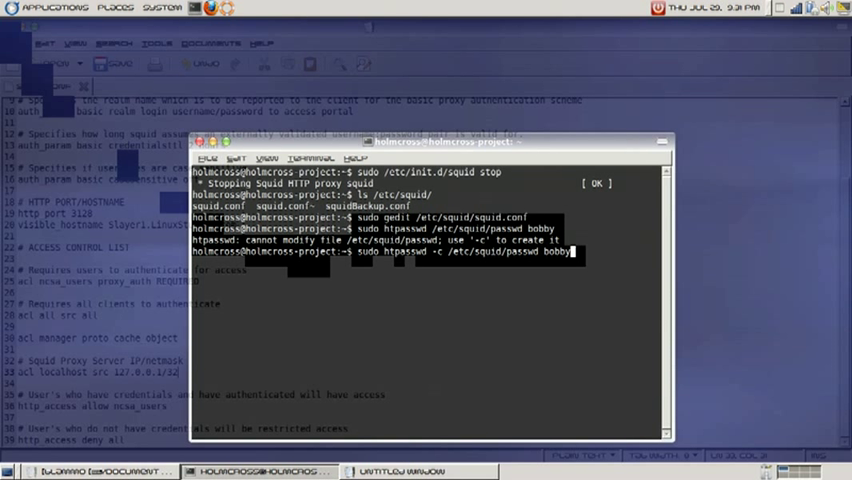
key(Return)
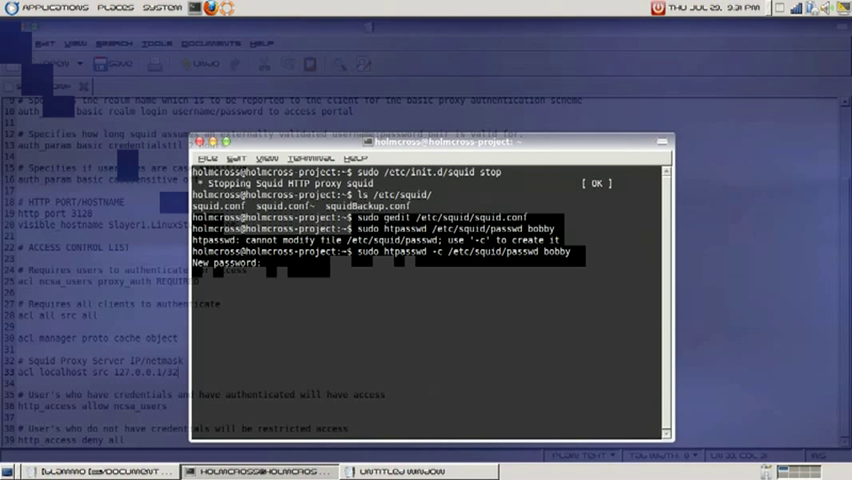
key(Return)
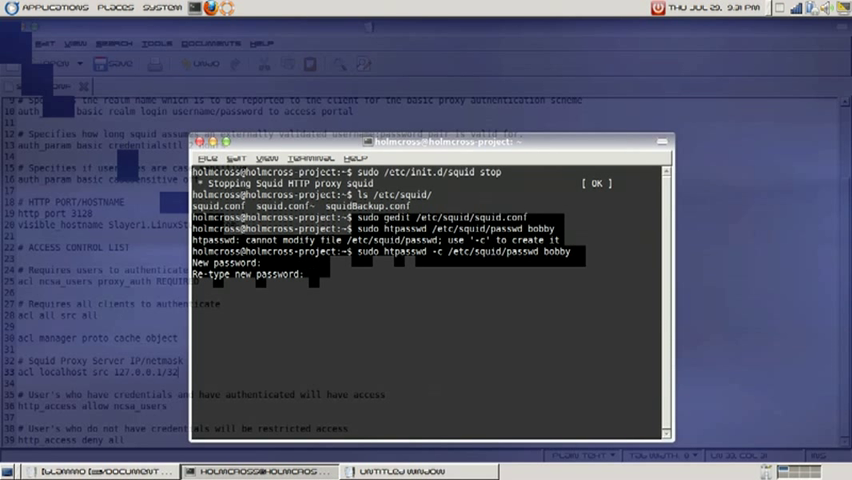
key(Return)
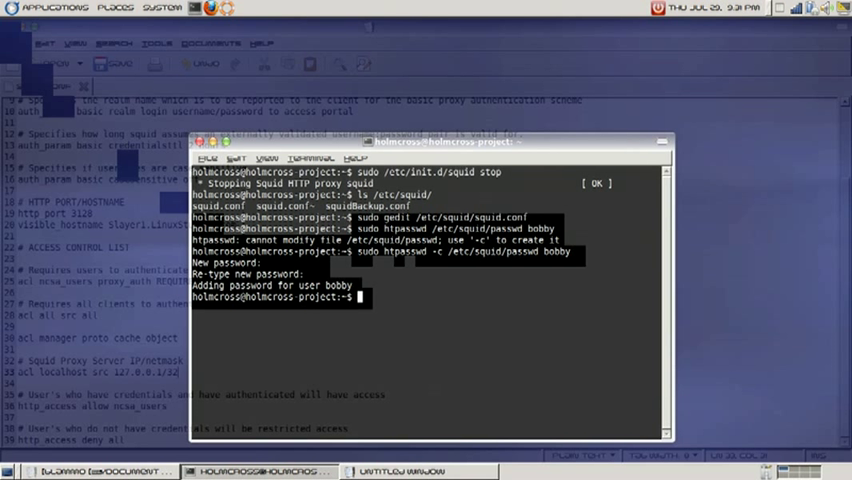
text(sudo htpasswd -c /etc/squid/passwd bobby)
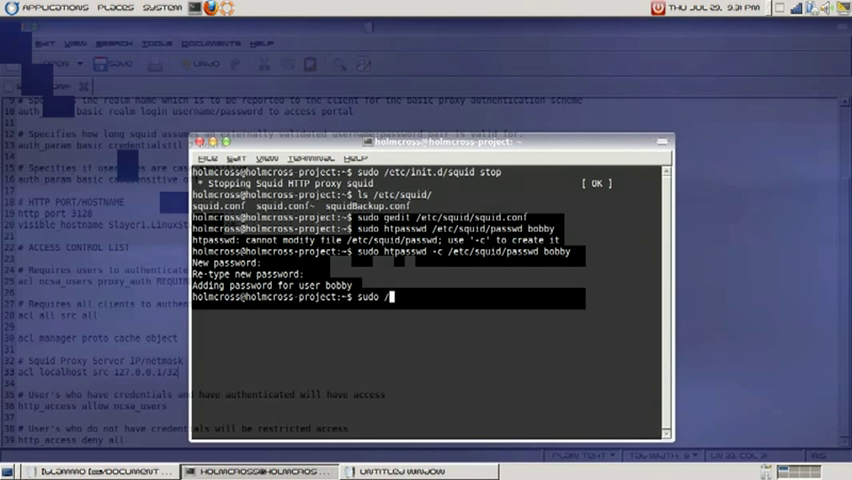
Start the Squid service with sudo /etc/init.d/squid start
text(etc/)
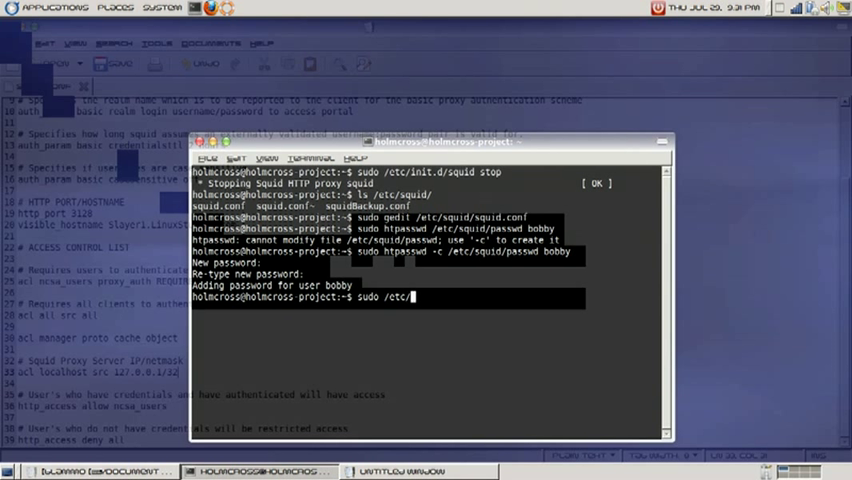
text(init.d/squid)
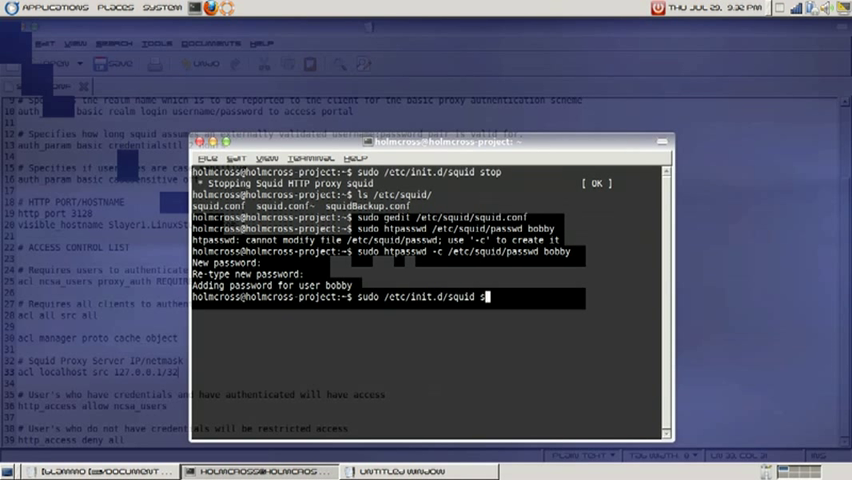
text(start)
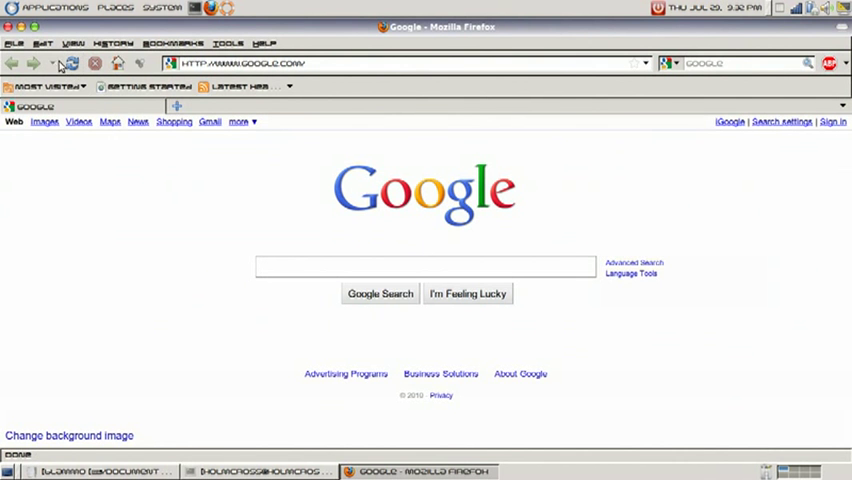
Set Firefox to manual proxy configuration and close Preferences
click(43, 43)
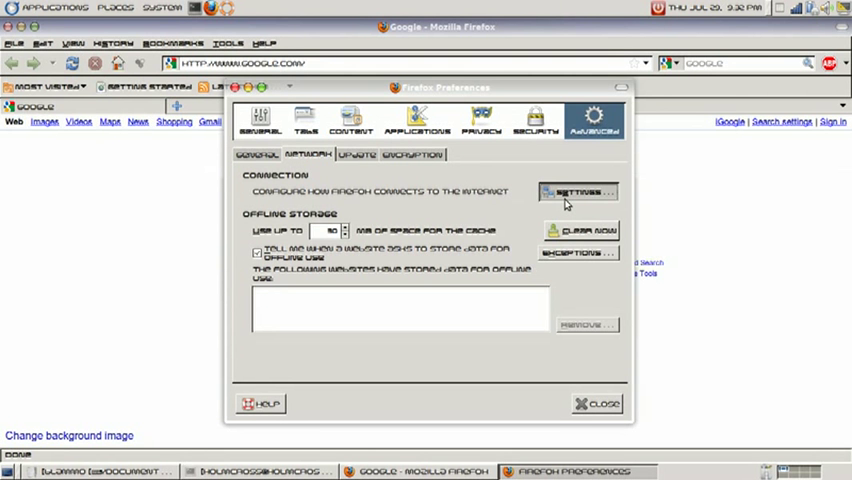
click(578, 192)
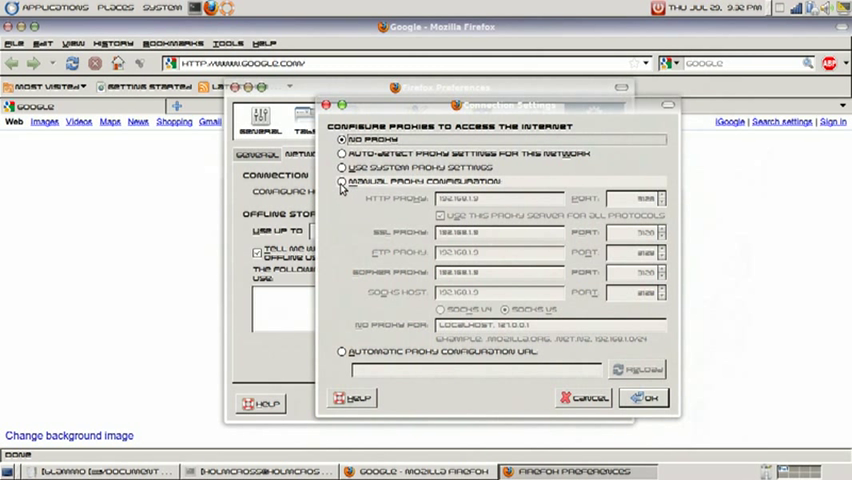
click(342, 181)
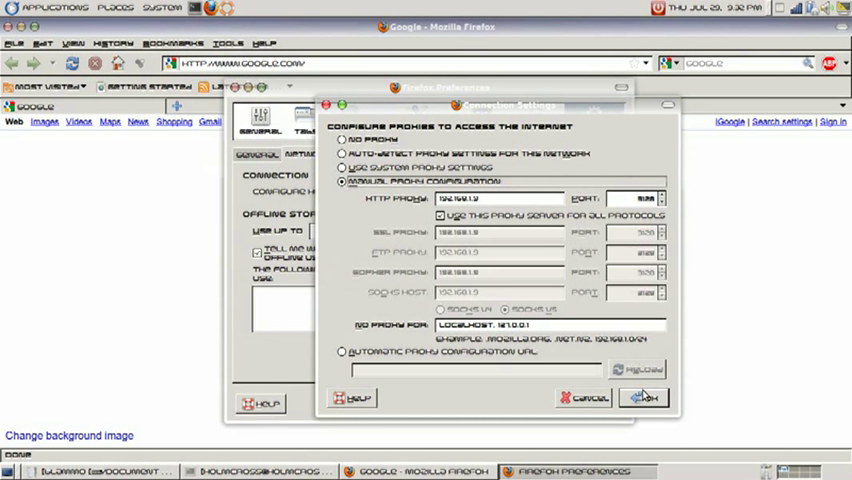
click(644, 398)
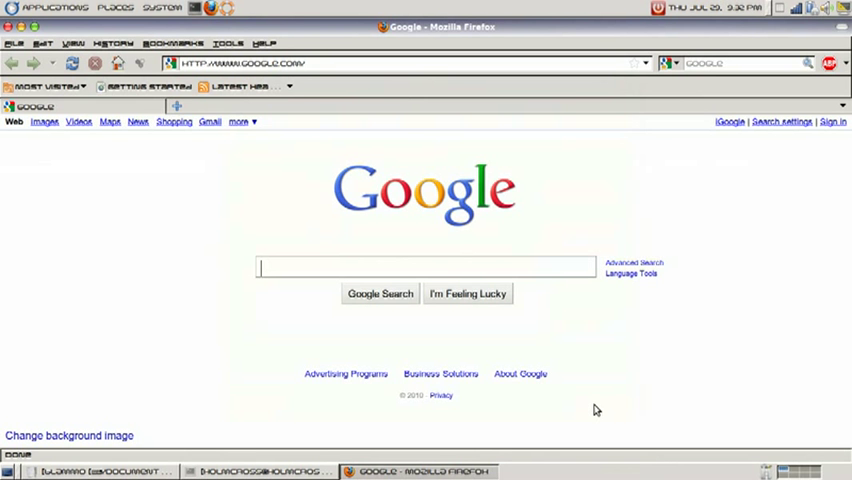
click(117, 62)
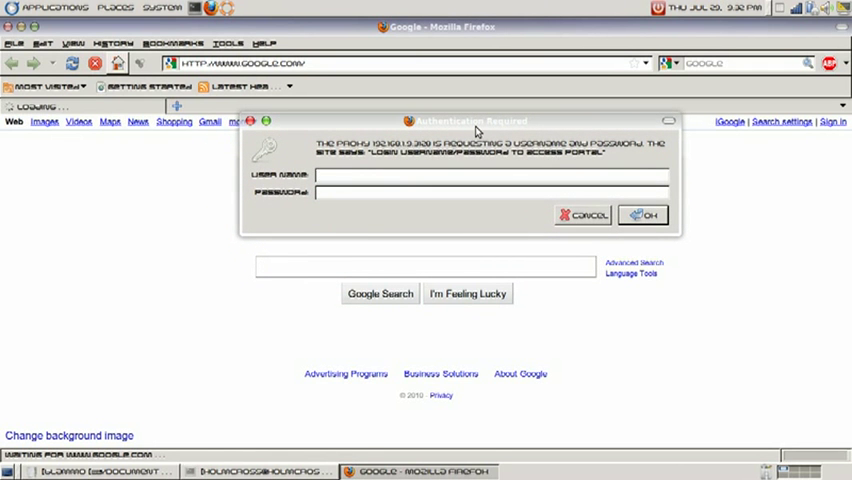
Move the proxy Authentication Required prompt aside and cancel it
drag(470, 121, 490, 86)
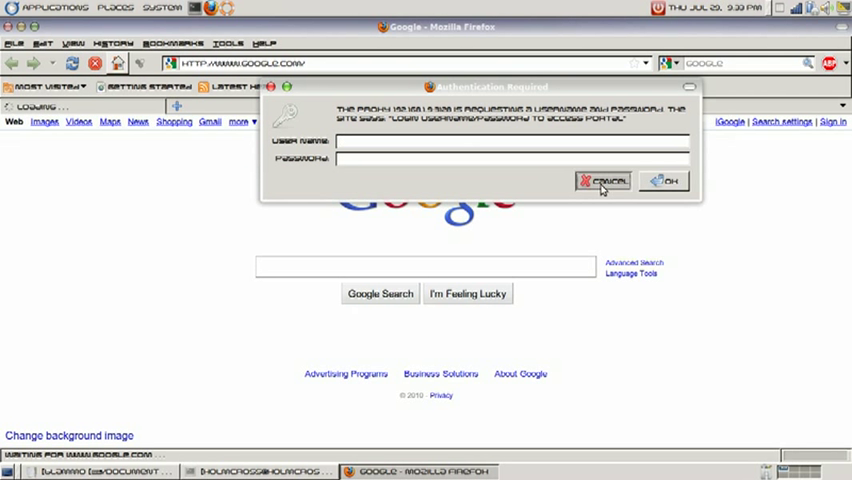
click(603, 181)
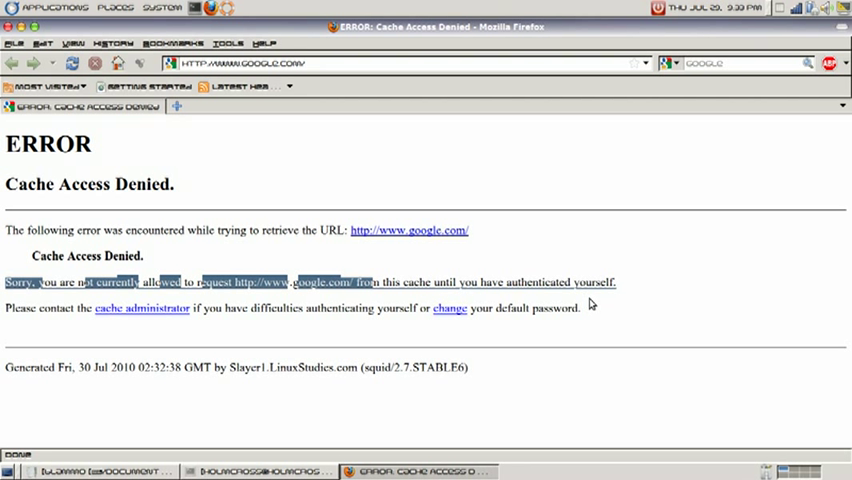
mouse_move(373, 410)
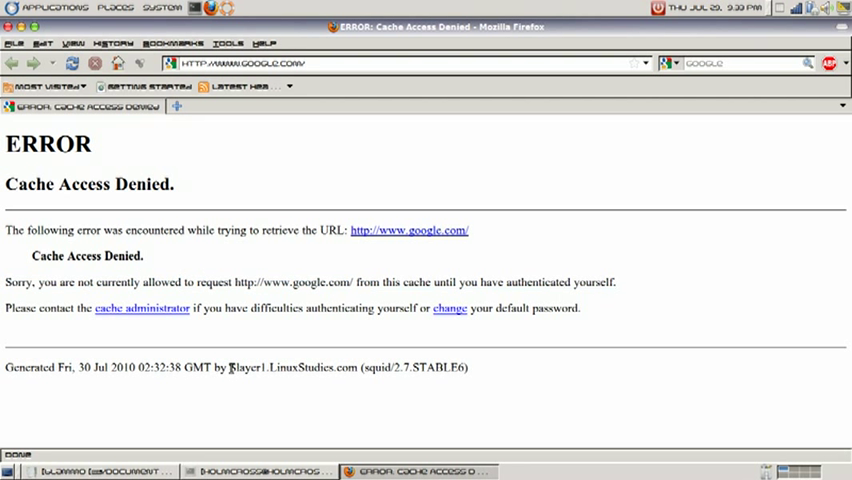
double_click(293, 367)
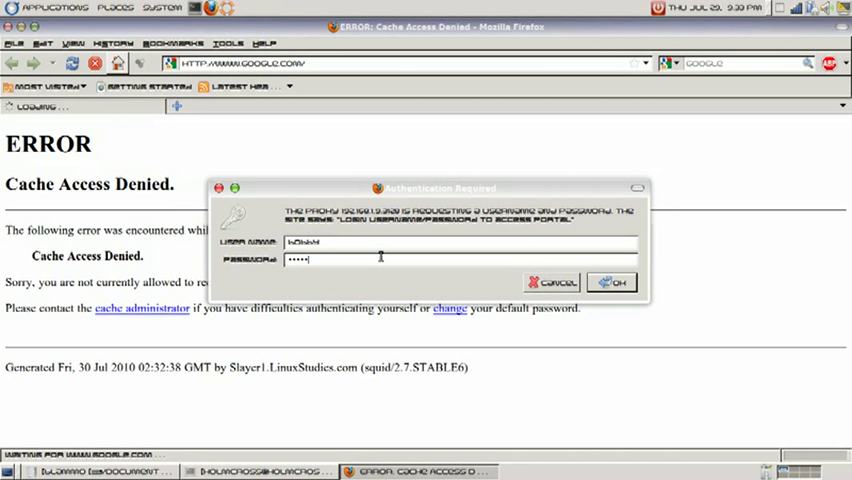
Submit bobby's credentials in the proxy authentication dialog so the Google homepage loads
click(611, 281)
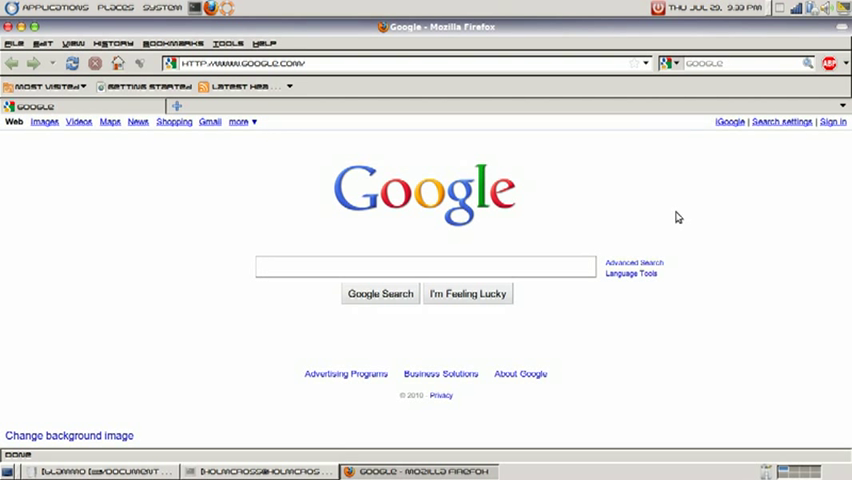
click(424, 267)
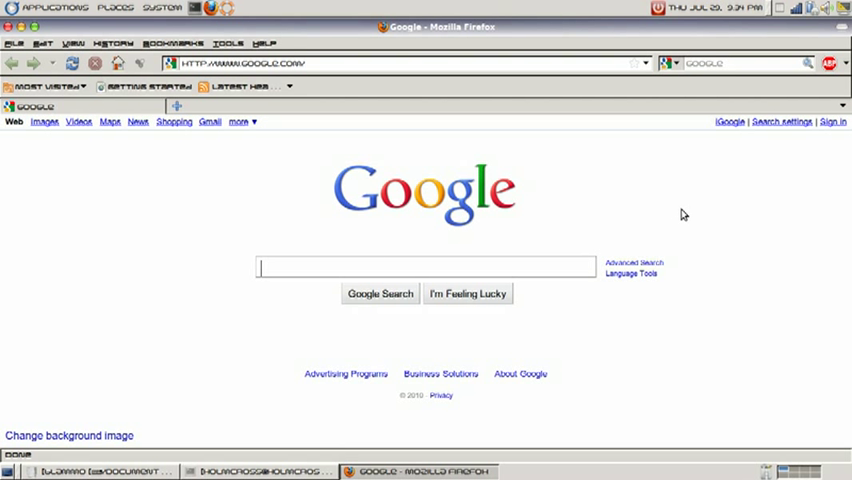
mouse_move(778, 121)
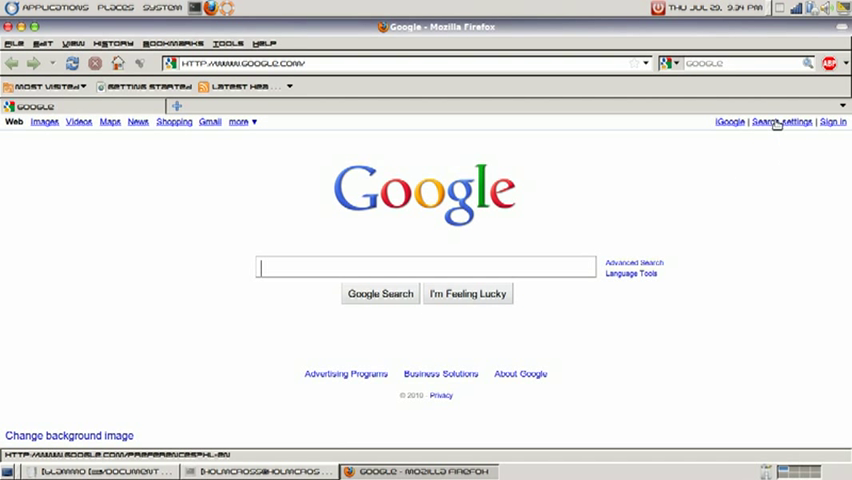